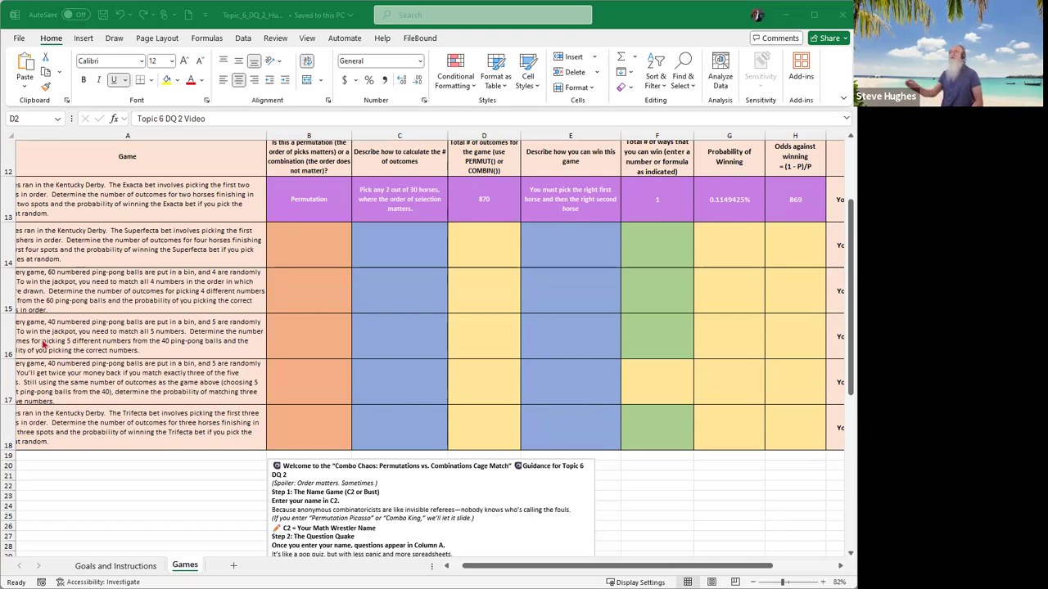
mouse_move(198, 357)
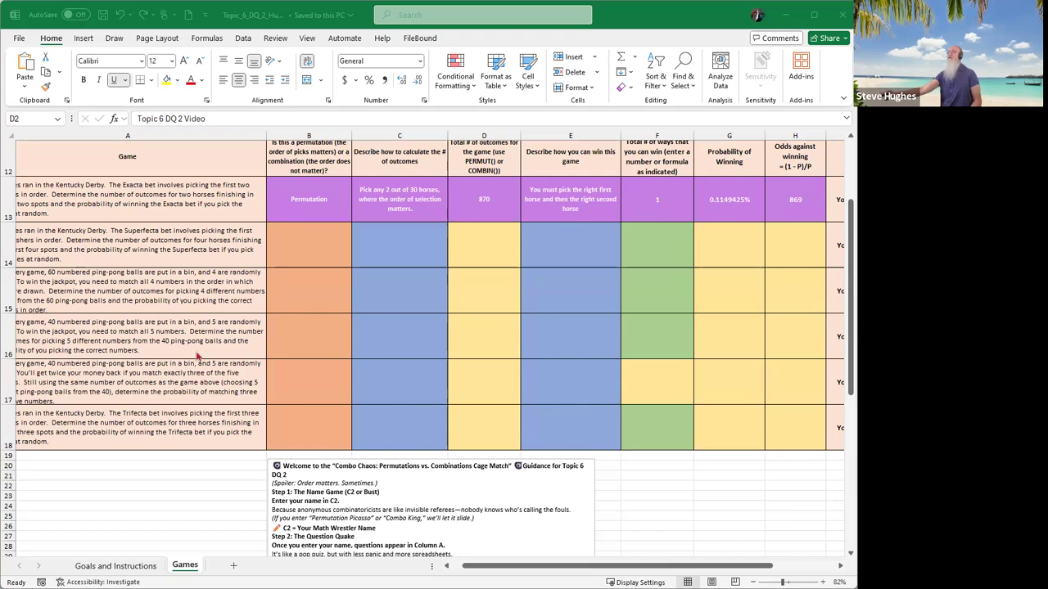
- Choose Permutation from the B14 dropdown as the Superfecta game's type
scroll(up, 3)
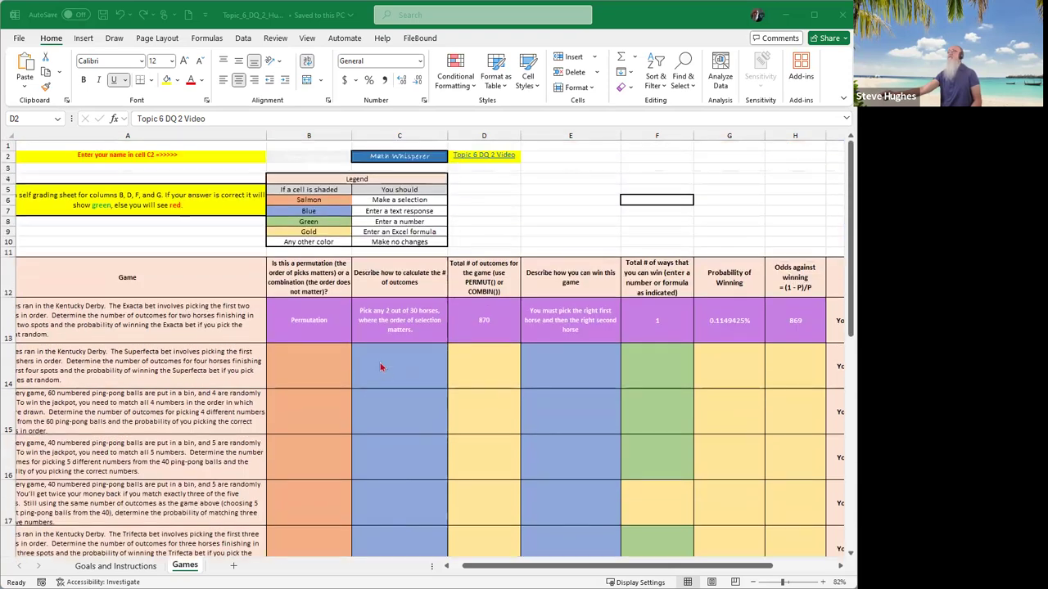
mouse_move(386, 380)
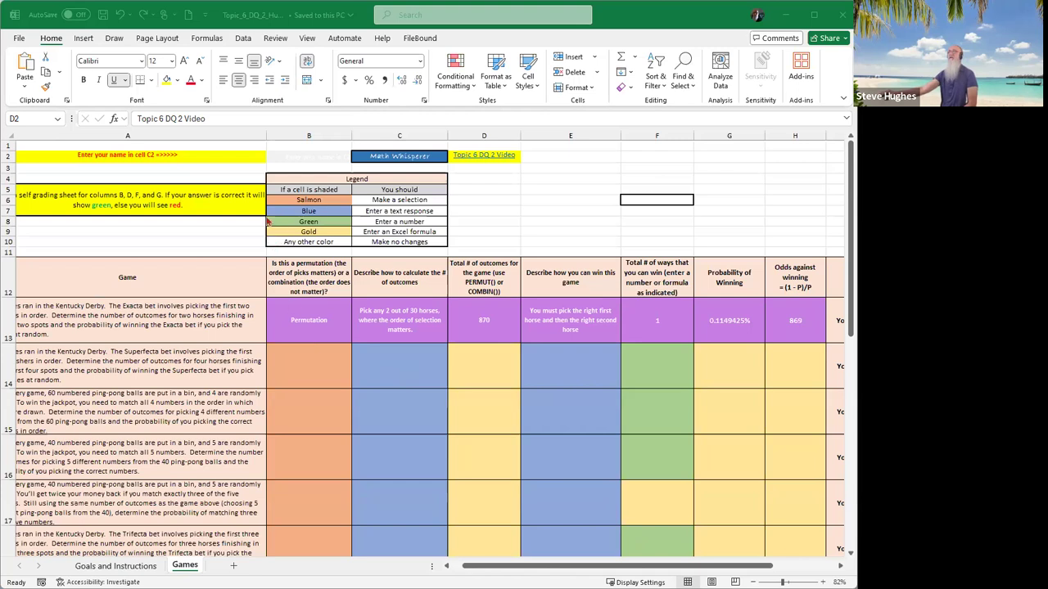
mouse_move(285, 299)
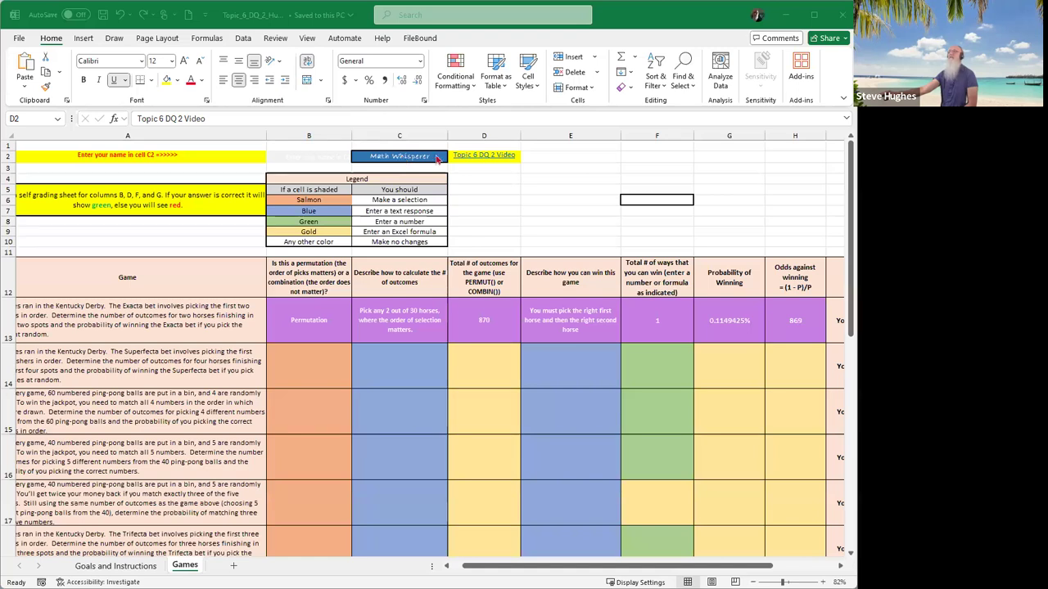
mouse_move(293, 381)
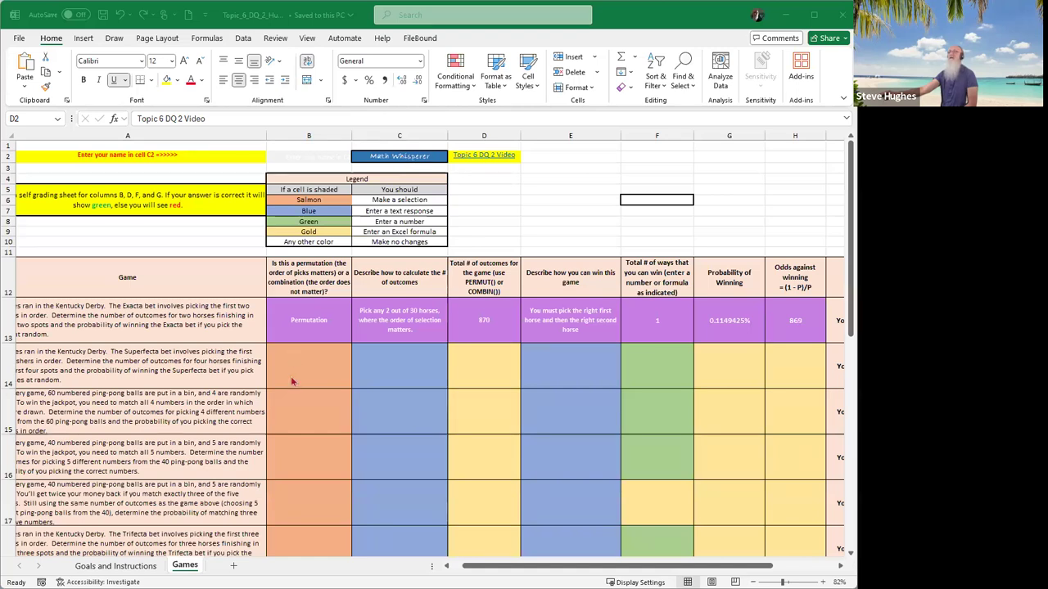
mouse_move(304, 367)
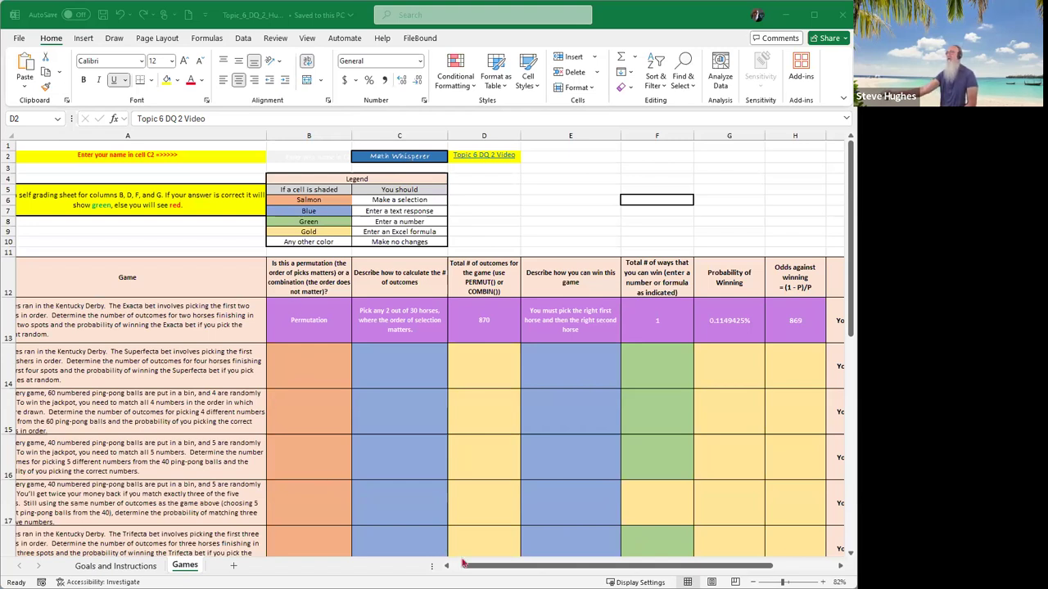
click(484, 155)
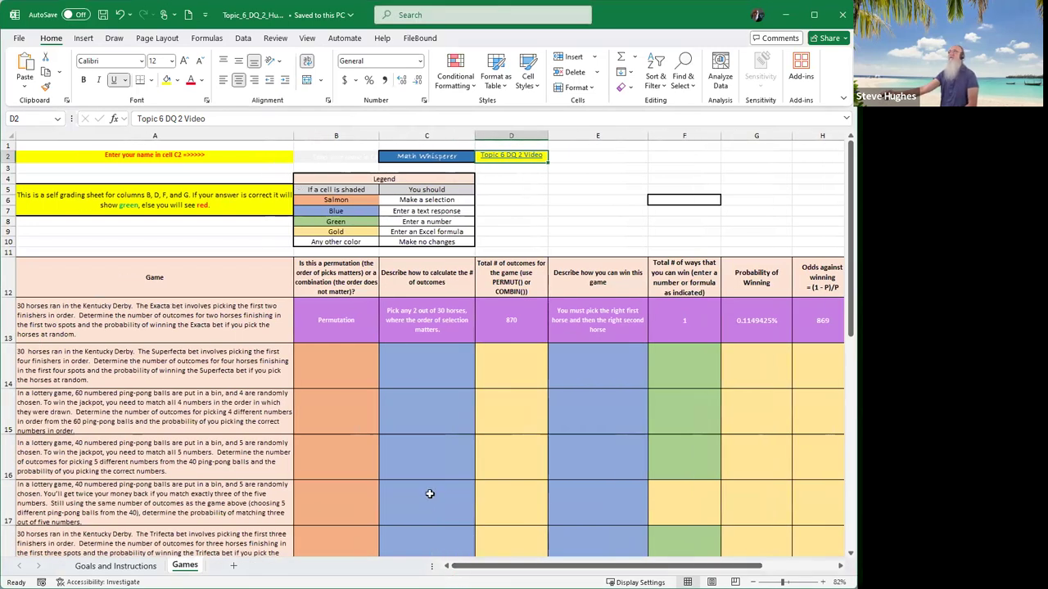
scroll(down, 3)
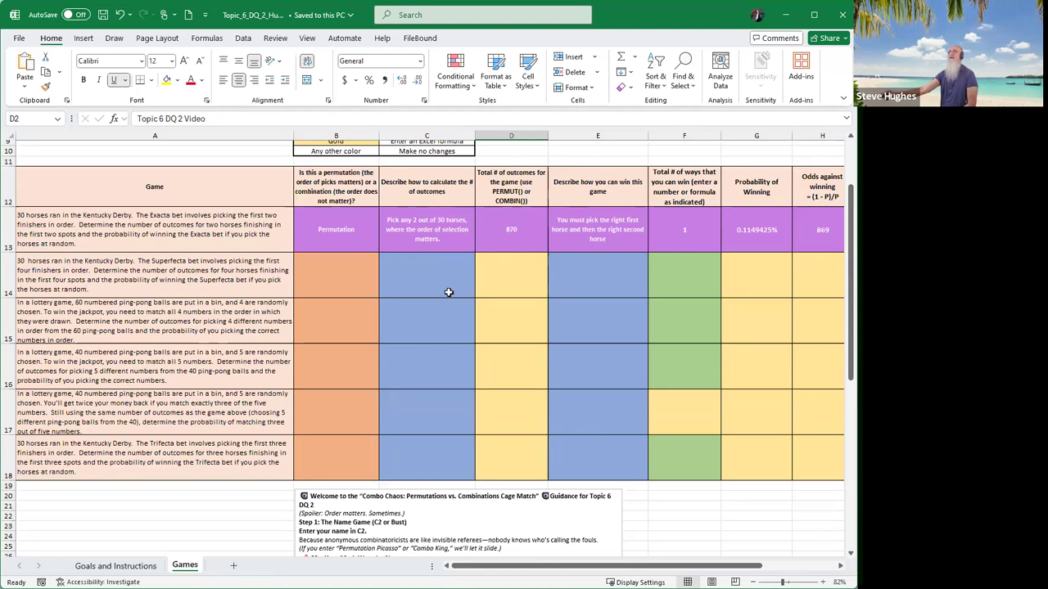
click(335, 275)
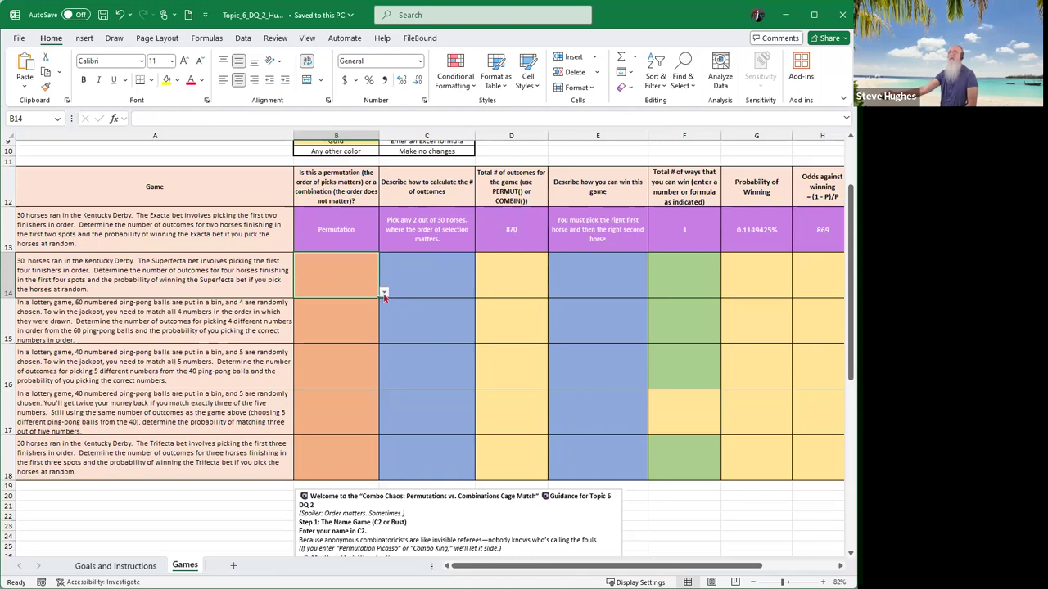
click(383, 292)
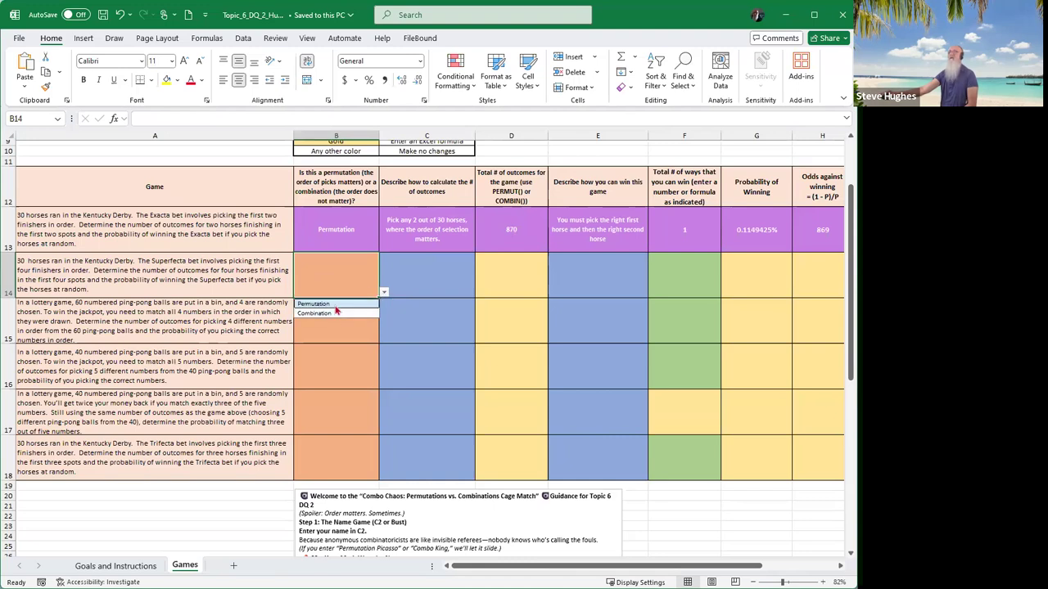
click(313, 303)
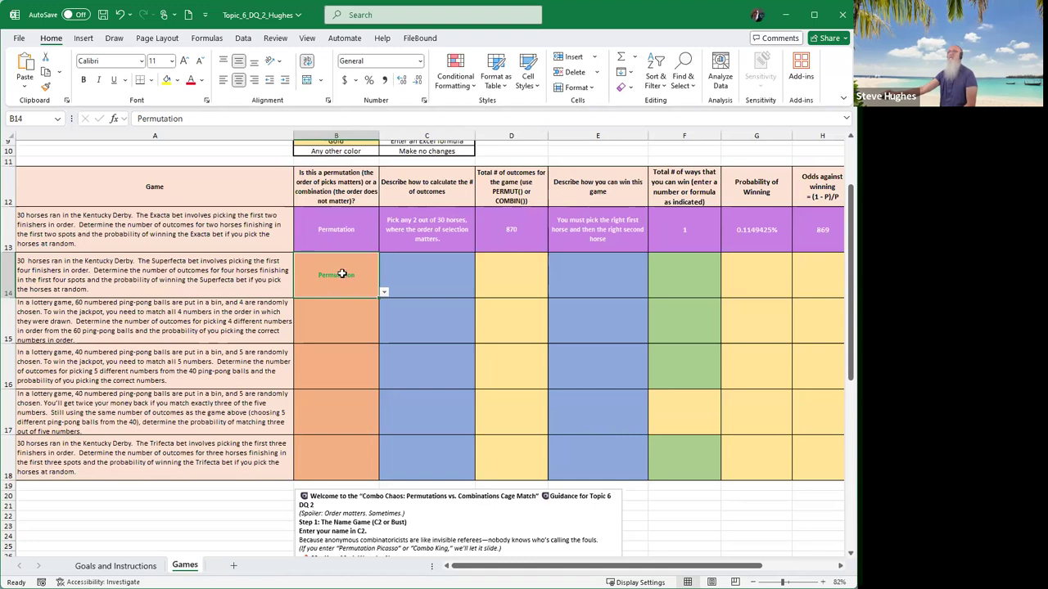
click(426, 275)
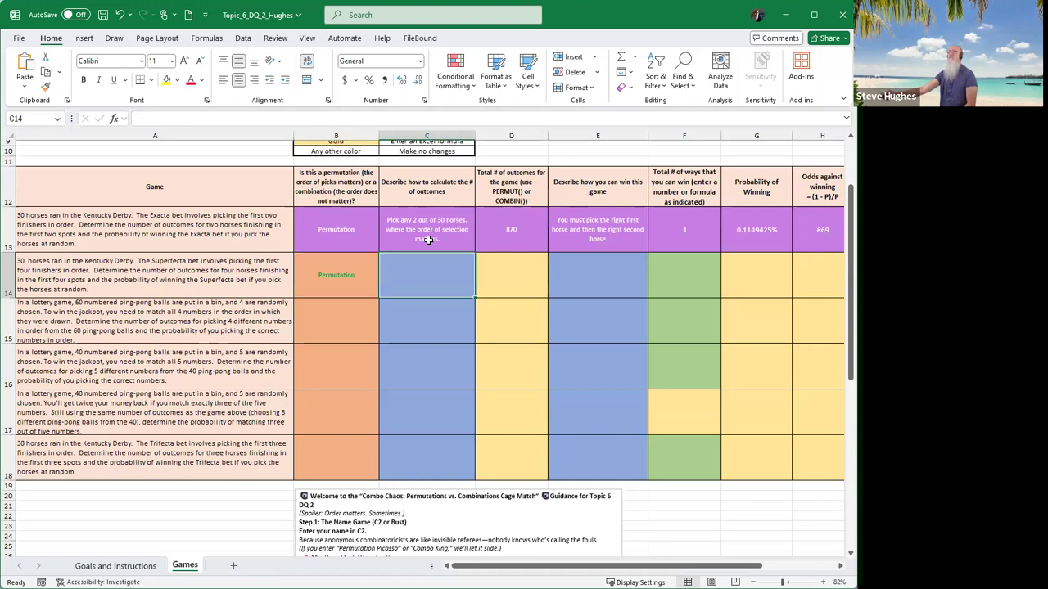
mouse_move(414, 273)
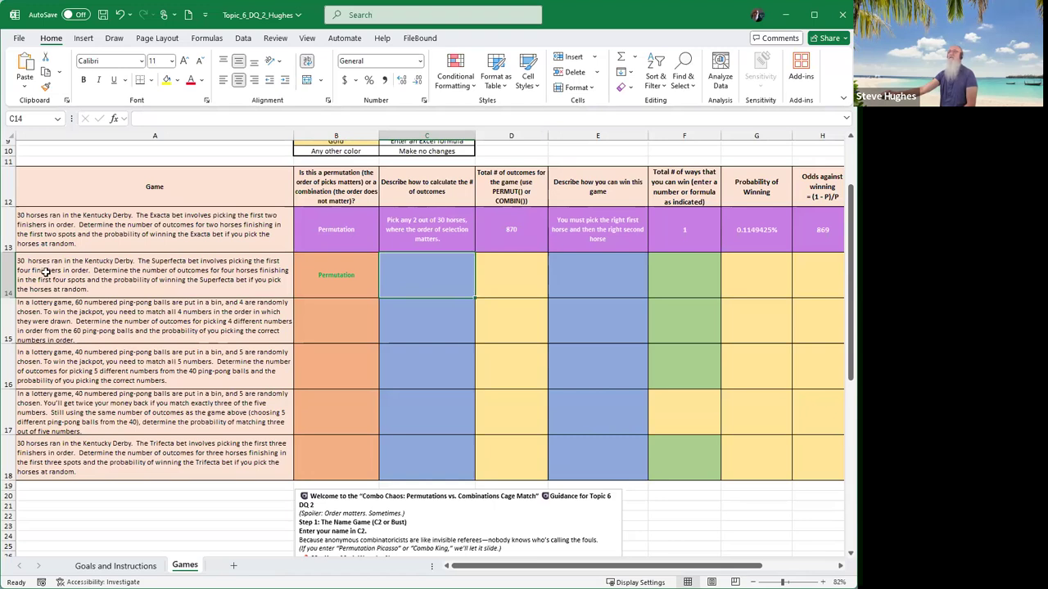
mouse_move(227, 267)
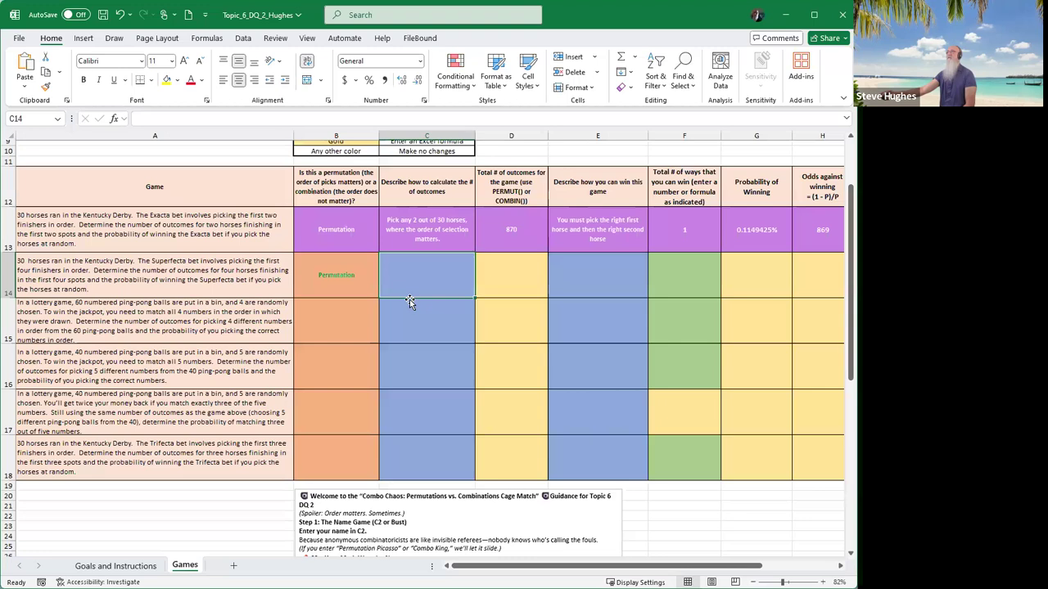
- Enter =PERMUT(30,4) in D14 so the Superfecta's total outcomes read 657,720
click(511, 275)
text(=)
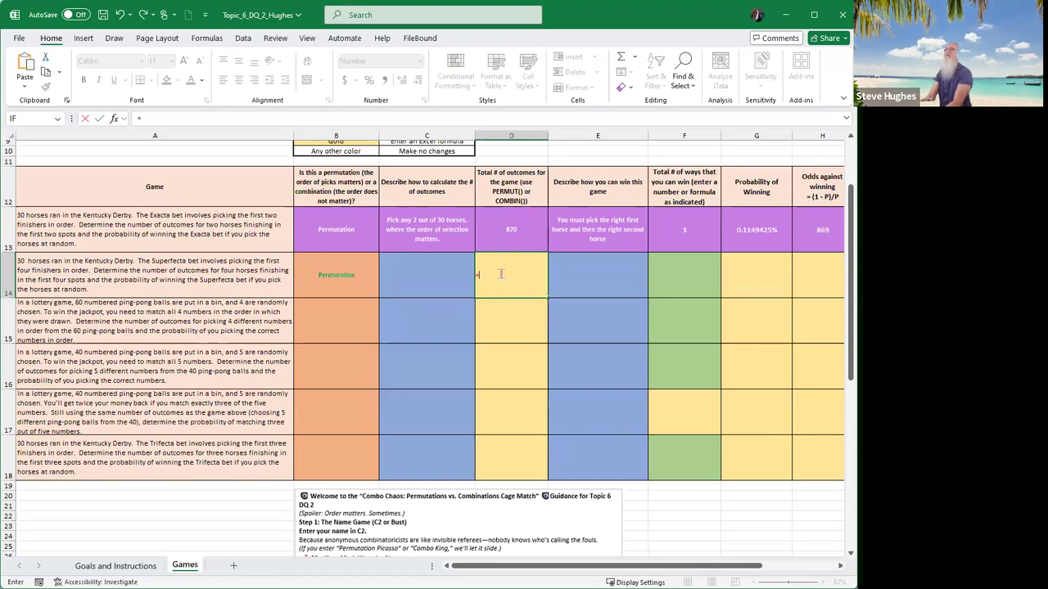
text(permut)
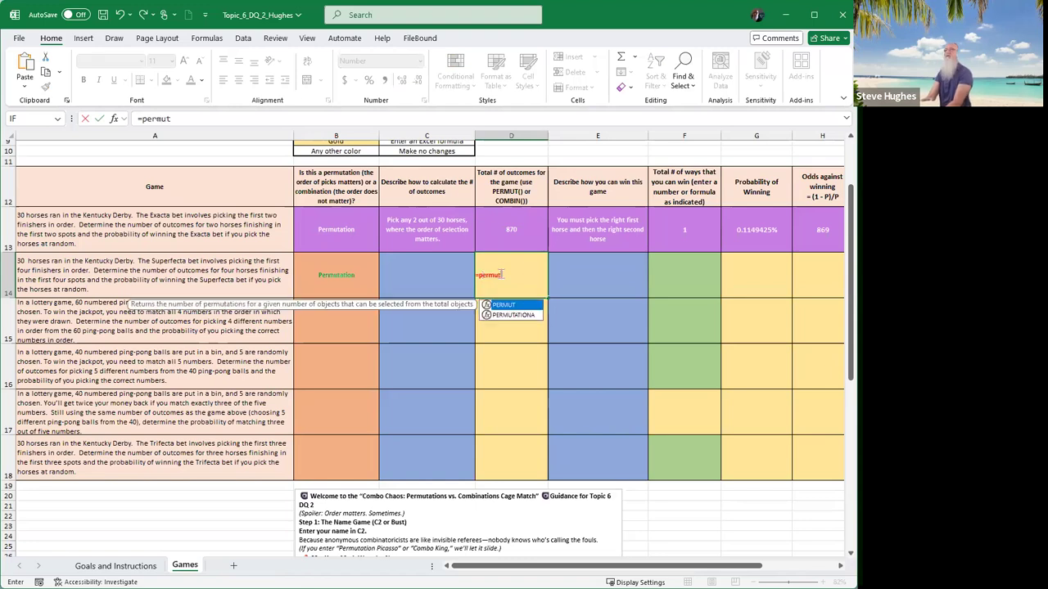
text(()
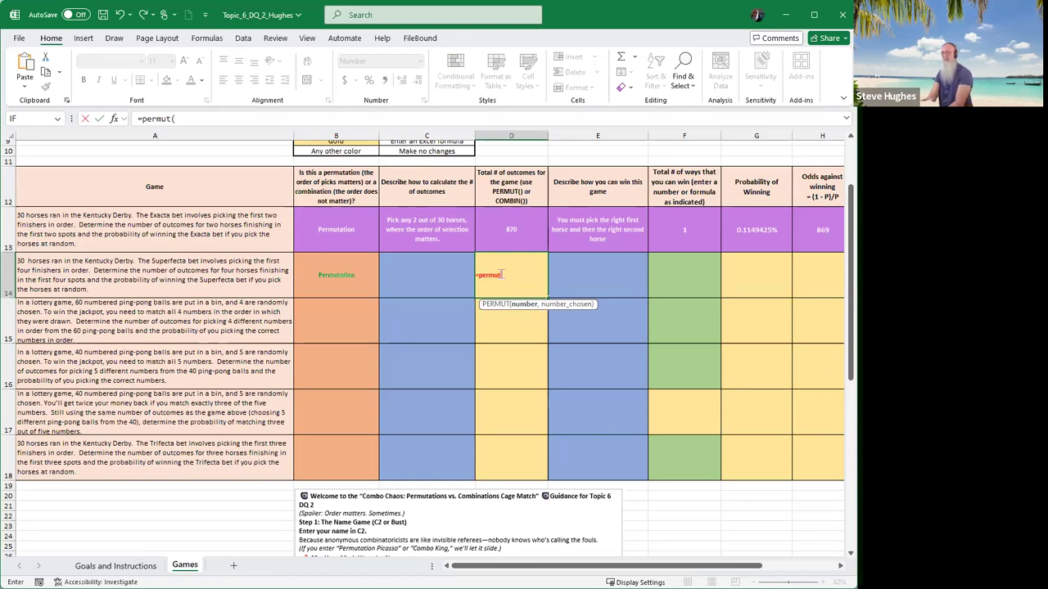
text(30)
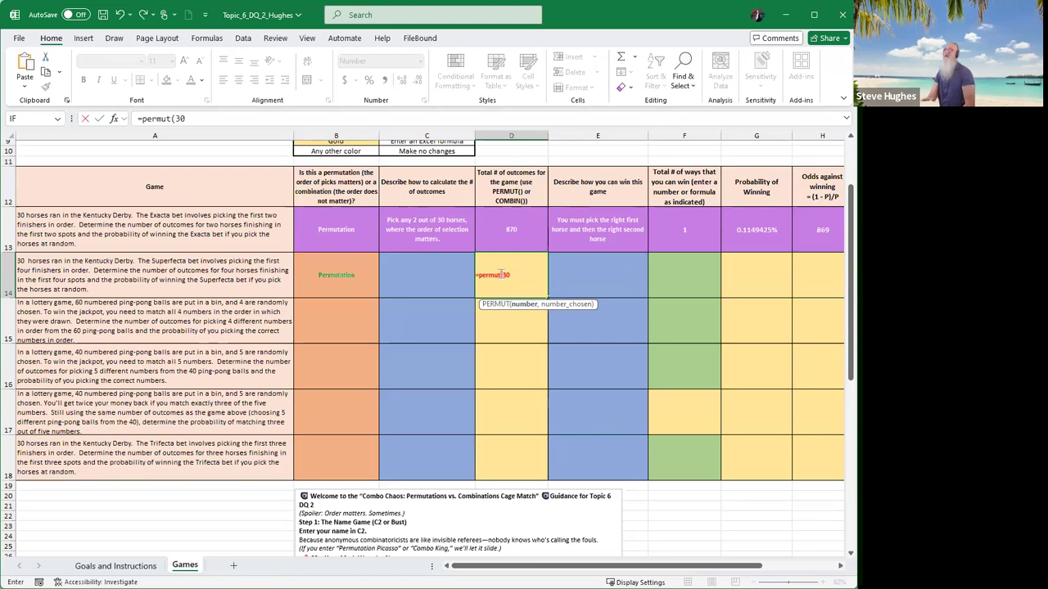
text(,)
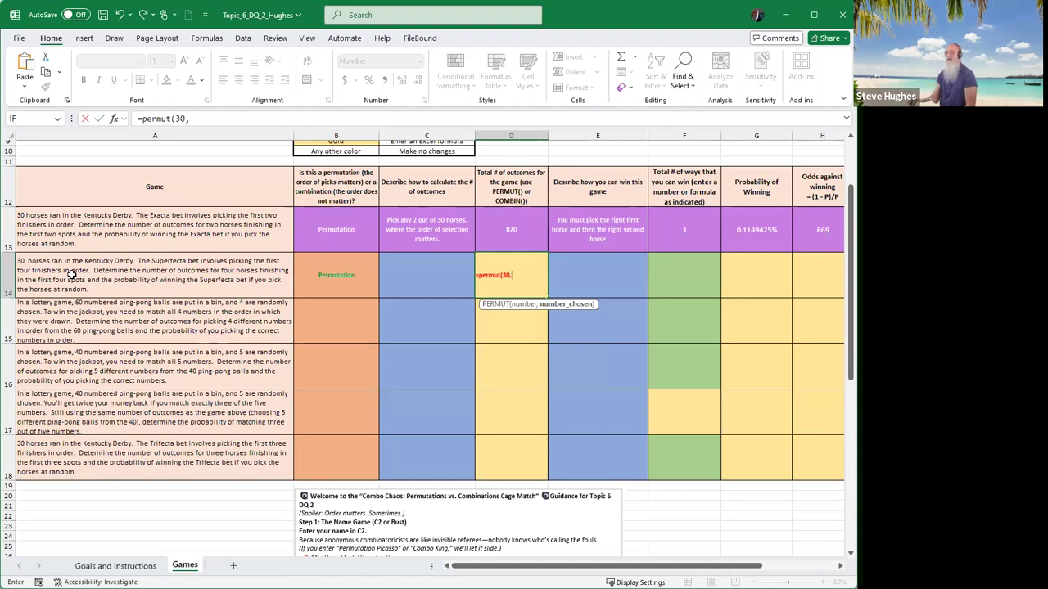
text(4)
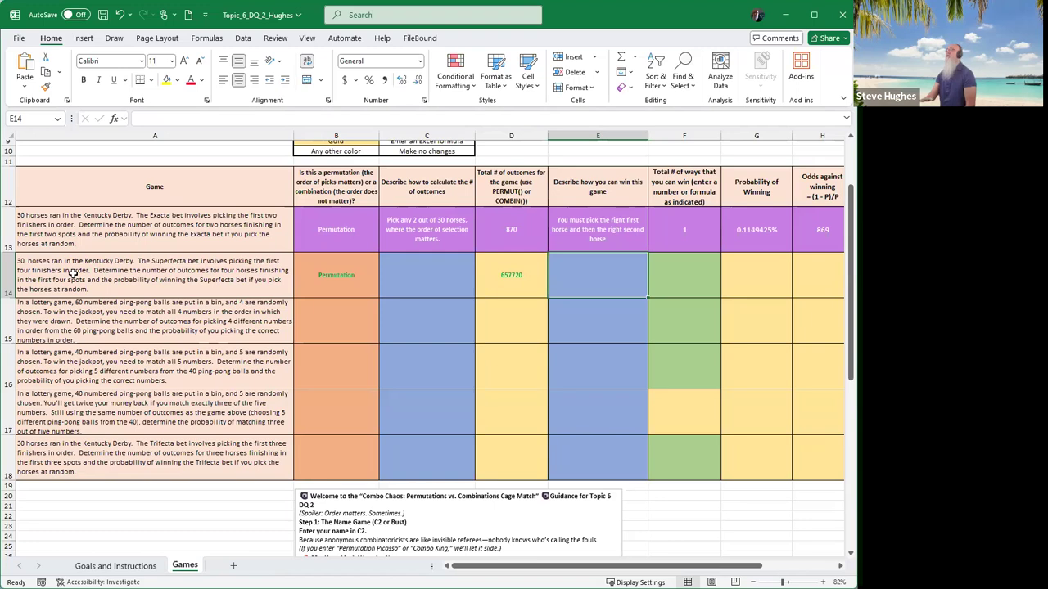
- Record 1 in F14 as the Superfecta's number of ways to win
click(684, 275)
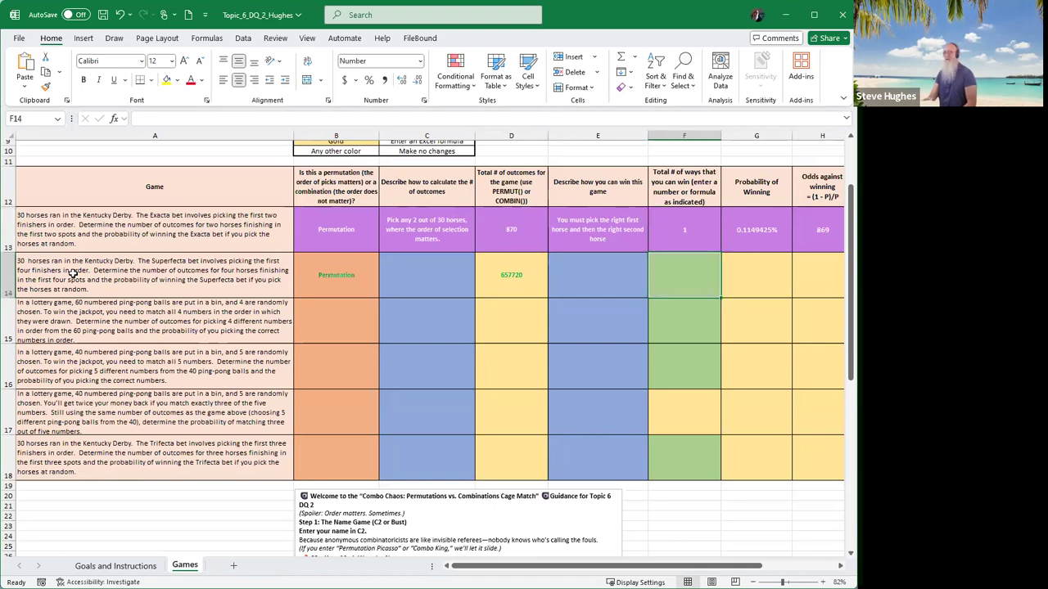
text(1)
click(756, 275)
text(=F14)
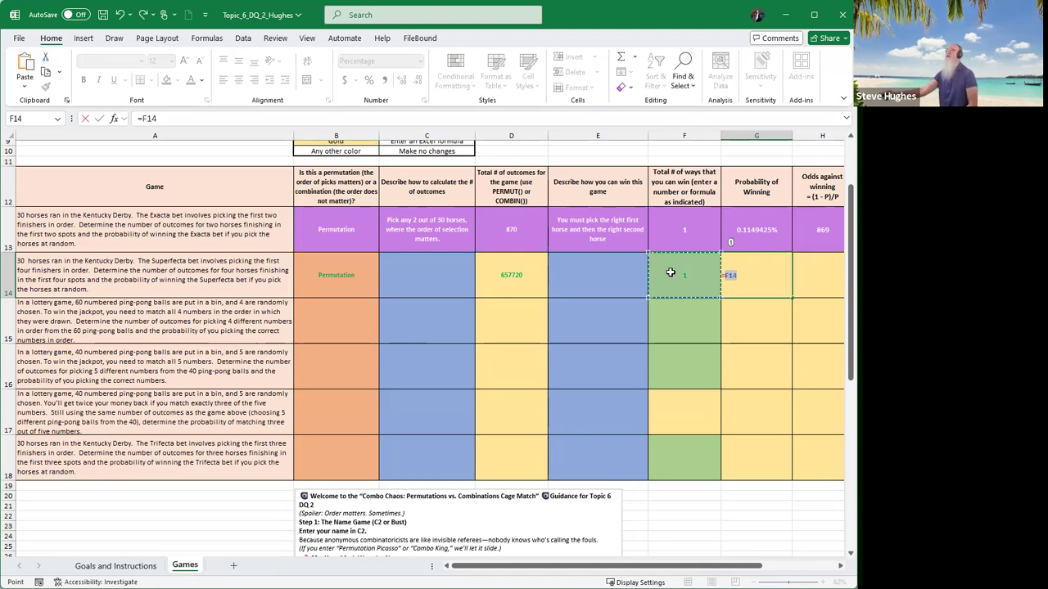
- Complete G14 as =F14/D14 so the Superfecta's probability shows 0.000152%
text(/)
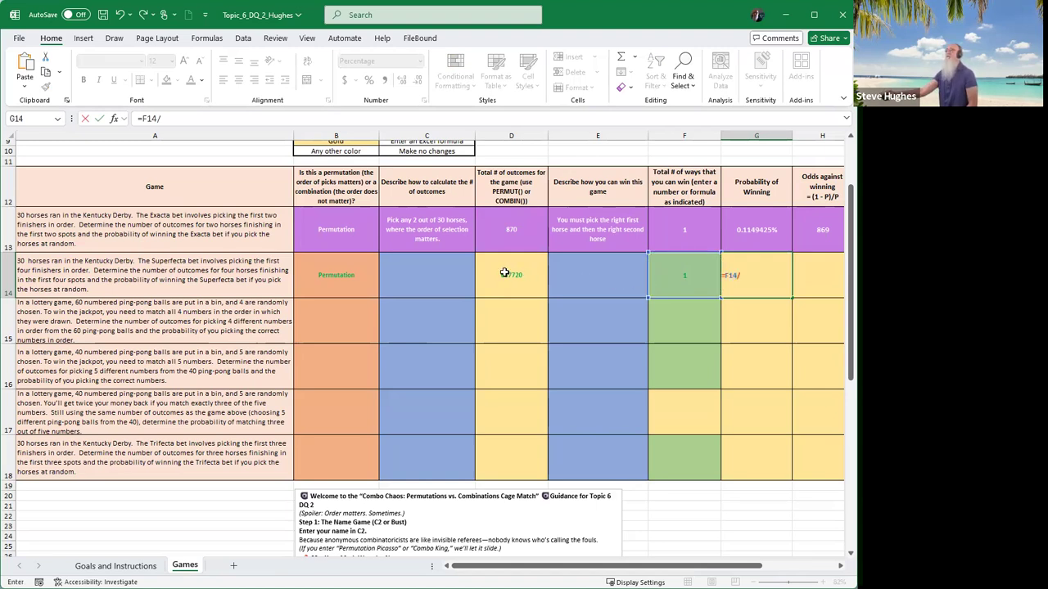
click(511, 275)
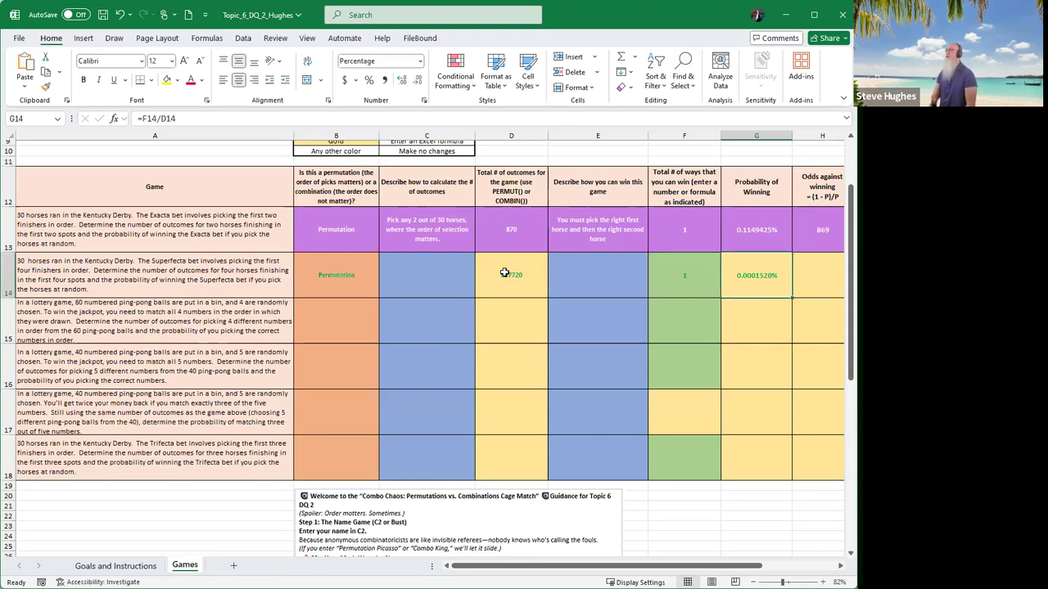
scroll(right, 3)
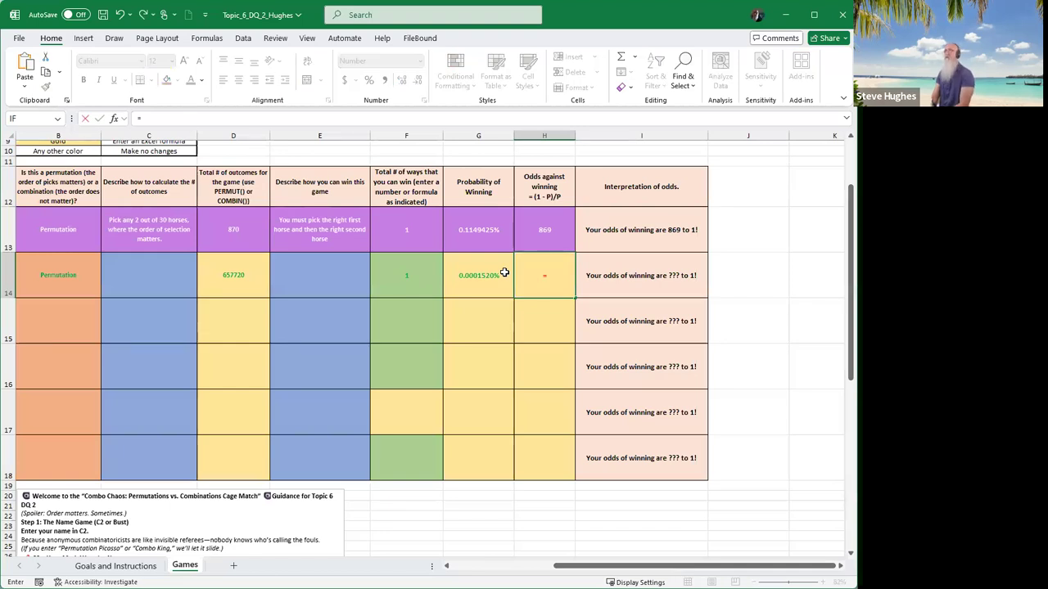
- Enter =(1-G14)/G14 in H14 so the Superfecta's odds against read 657,719
text(=9)
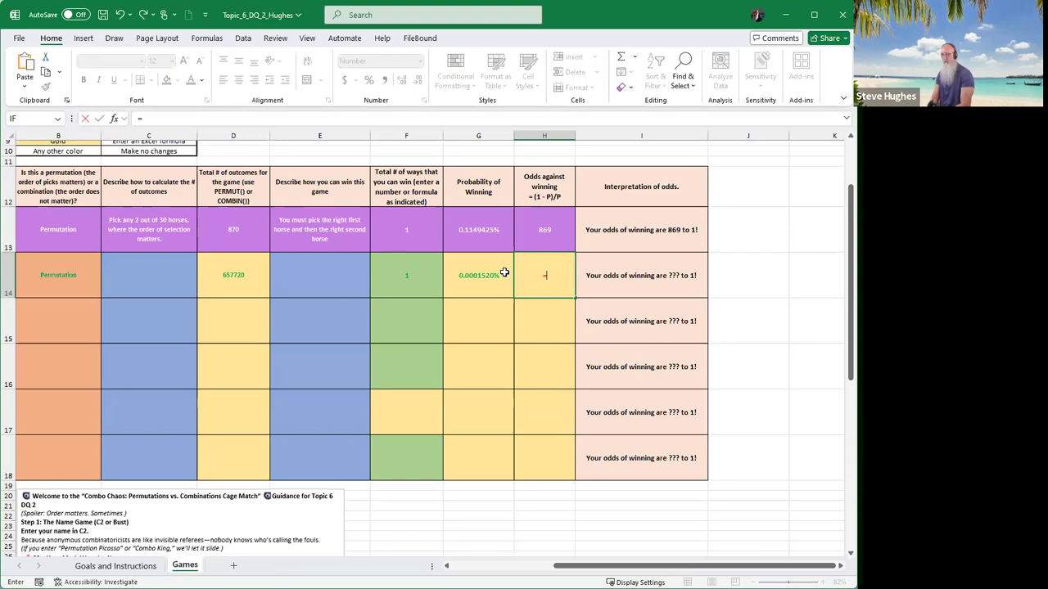
text(()
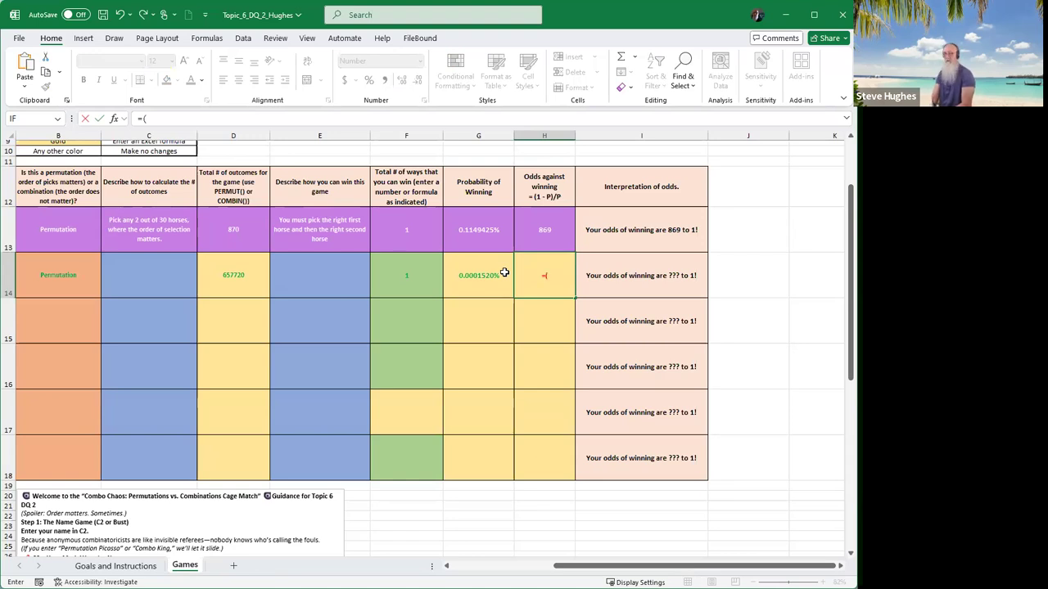
text(1)
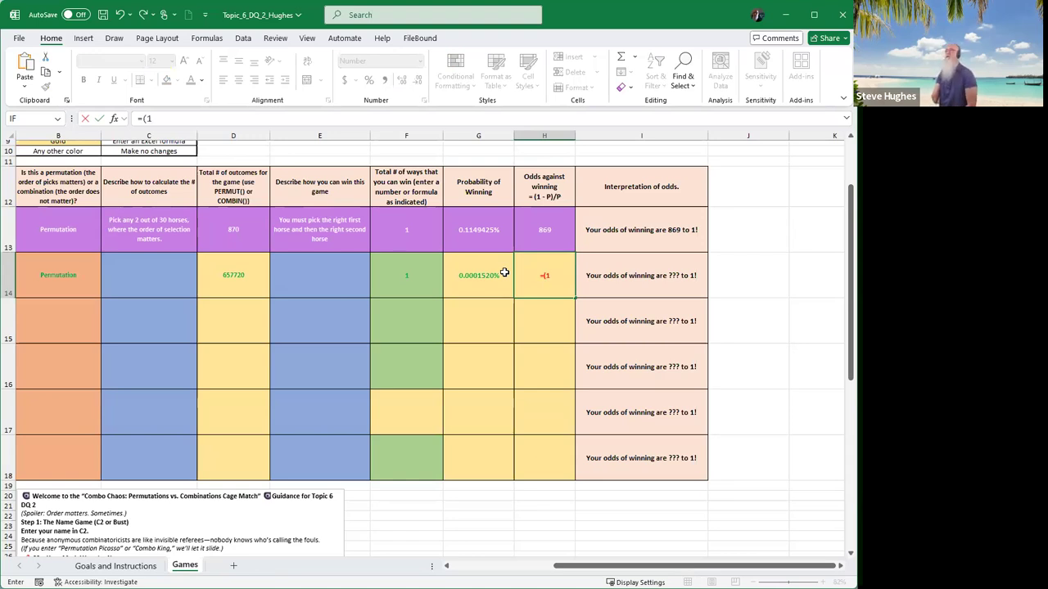
text(-)
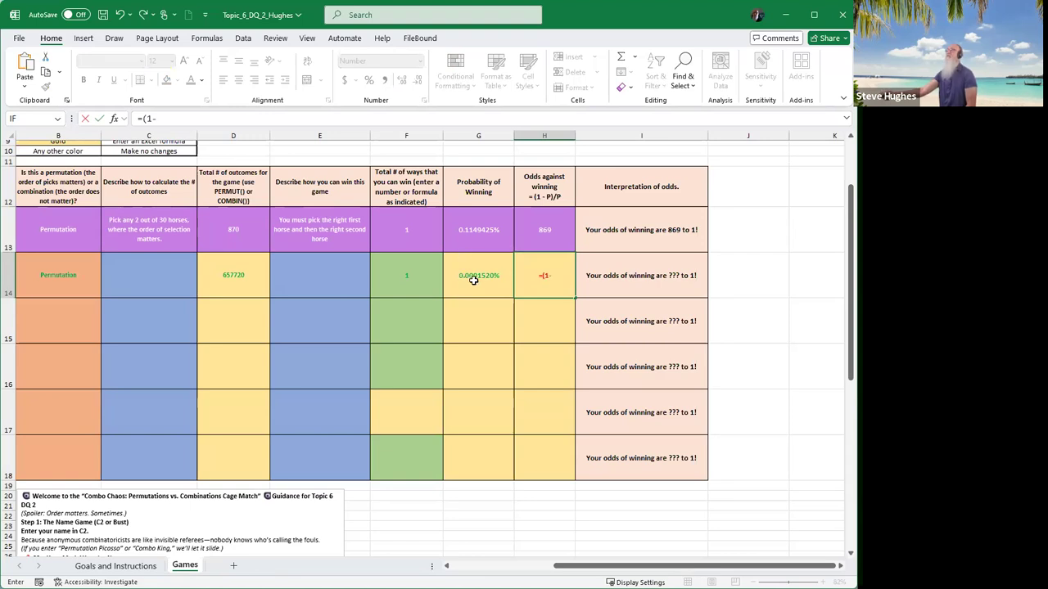
click(478, 275)
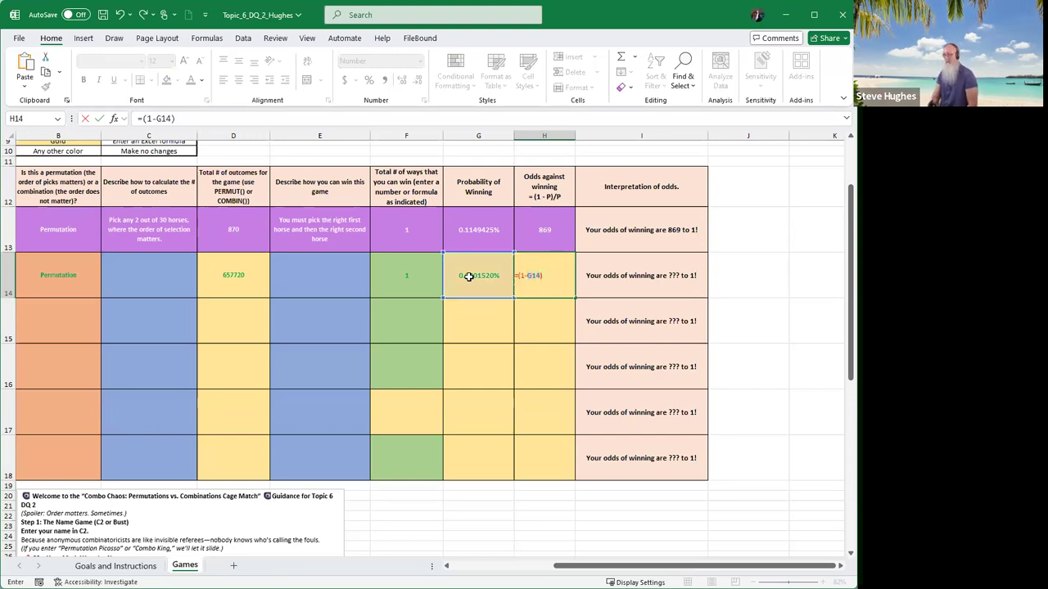
text(/)
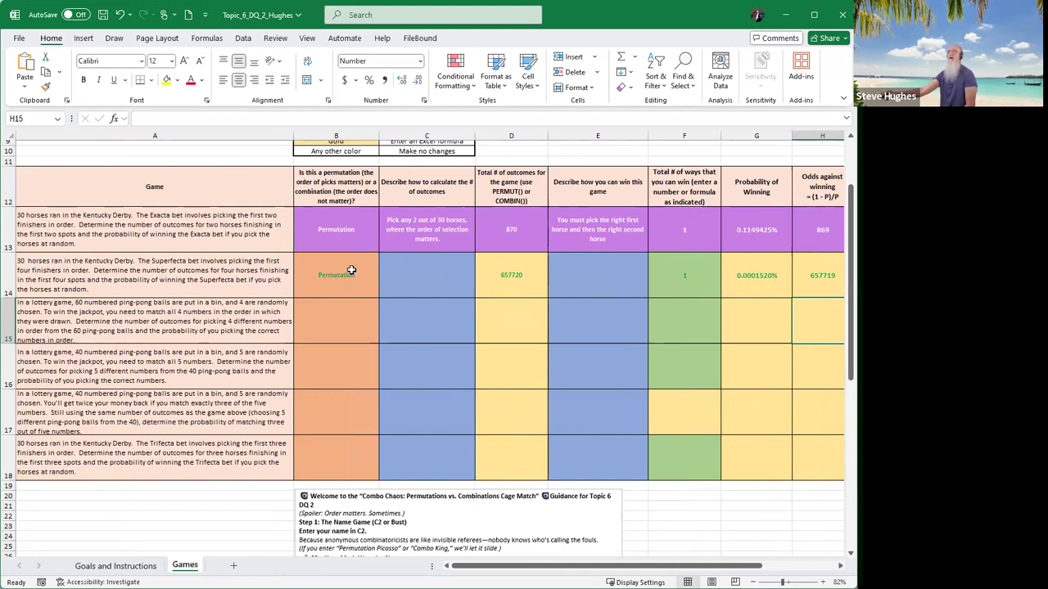
mouse_move(347, 303)
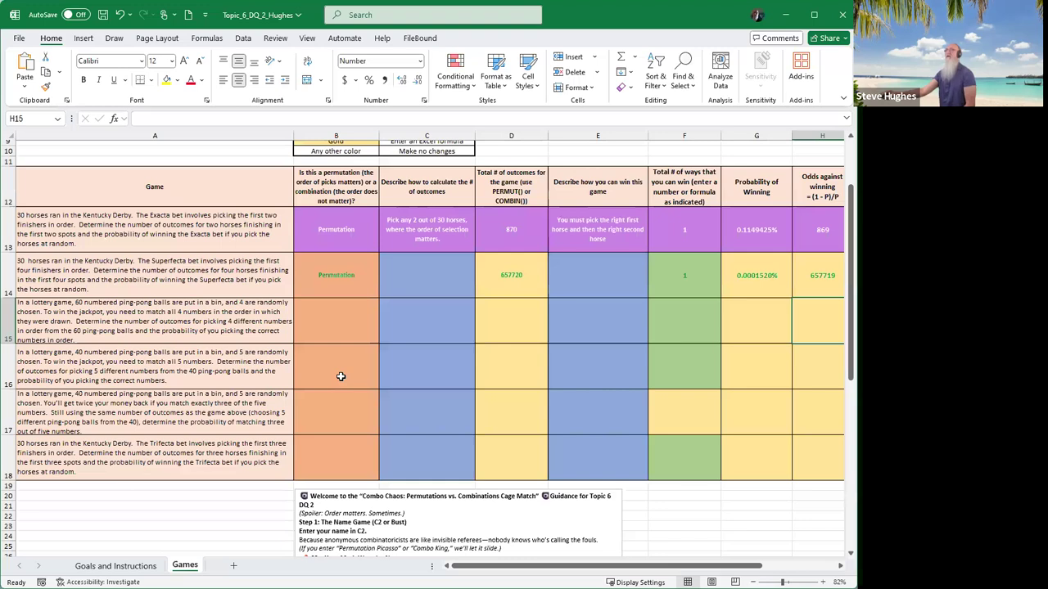
mouse_move(340, 375)
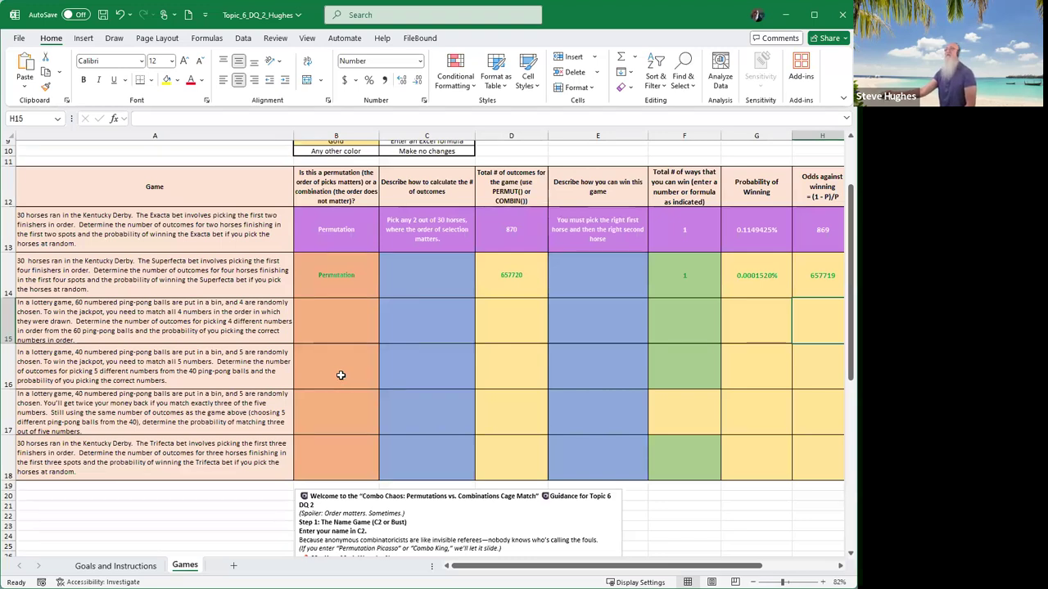
mouse_move(343, 418)
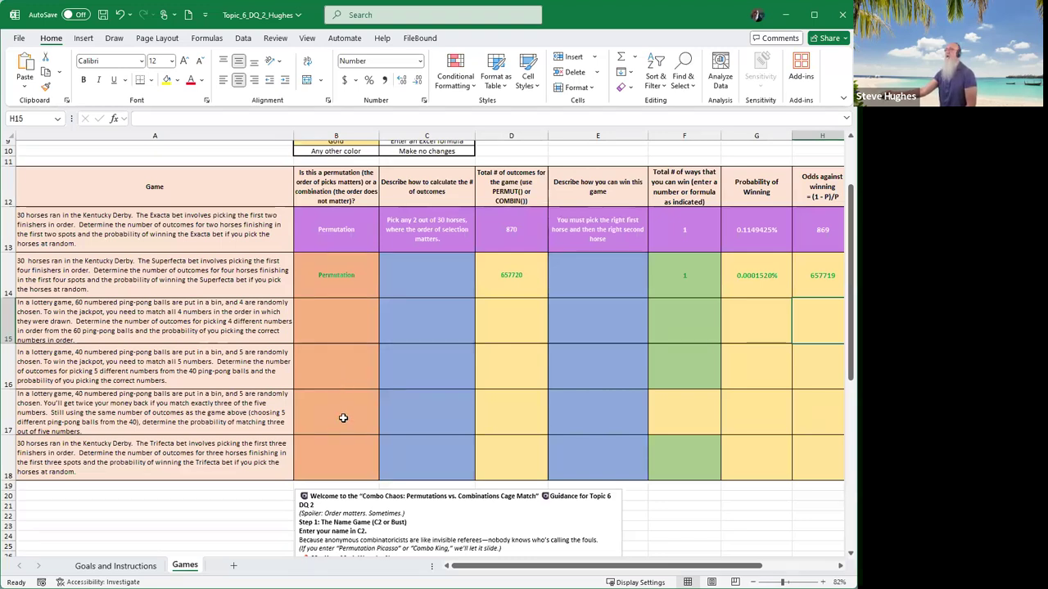
click(335, 413)
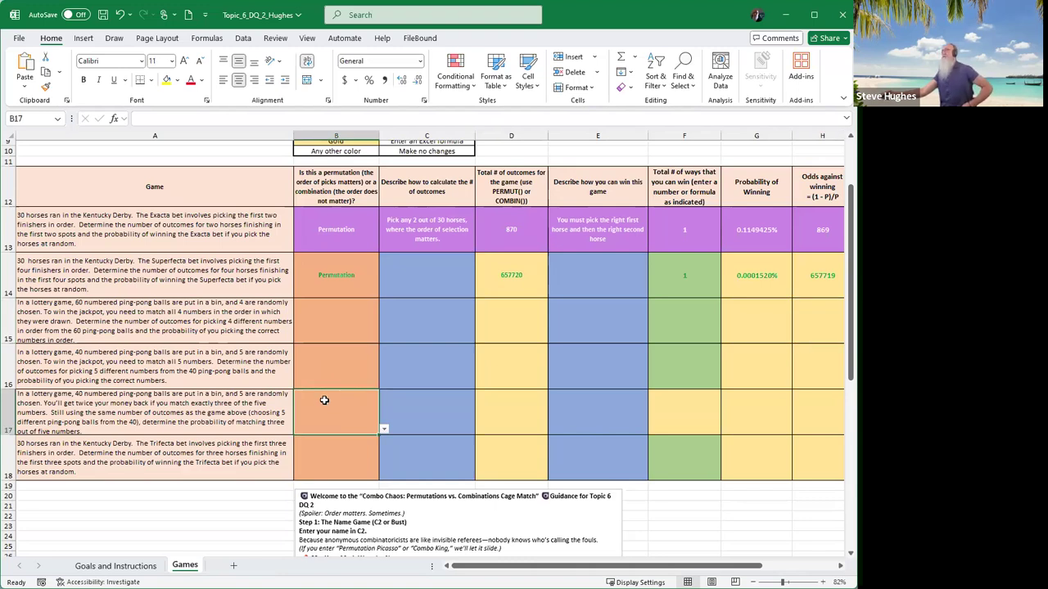
mouse_move(679, 418)
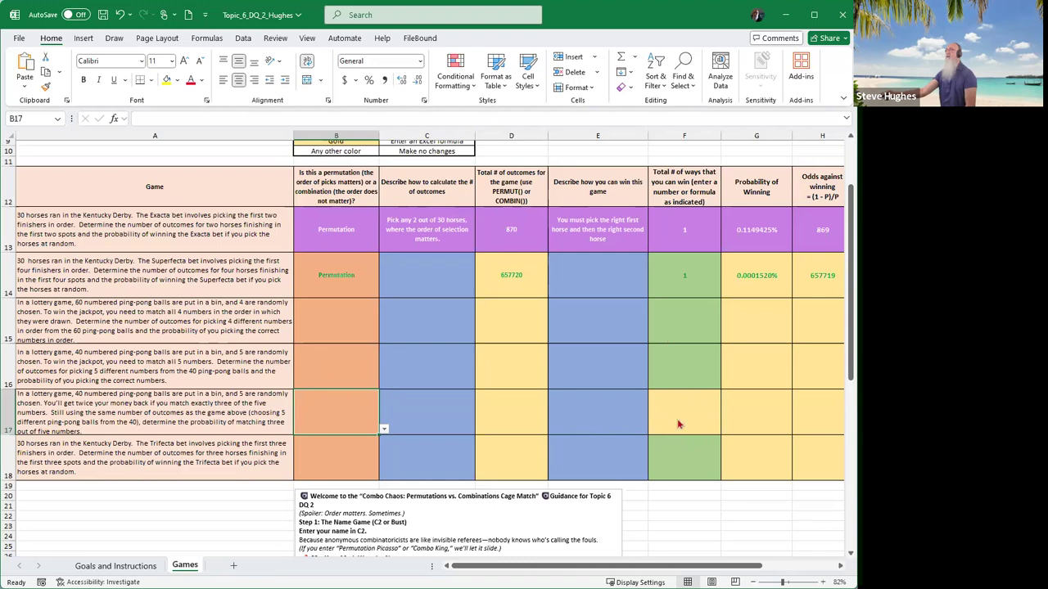
mouse_move(678, 429)
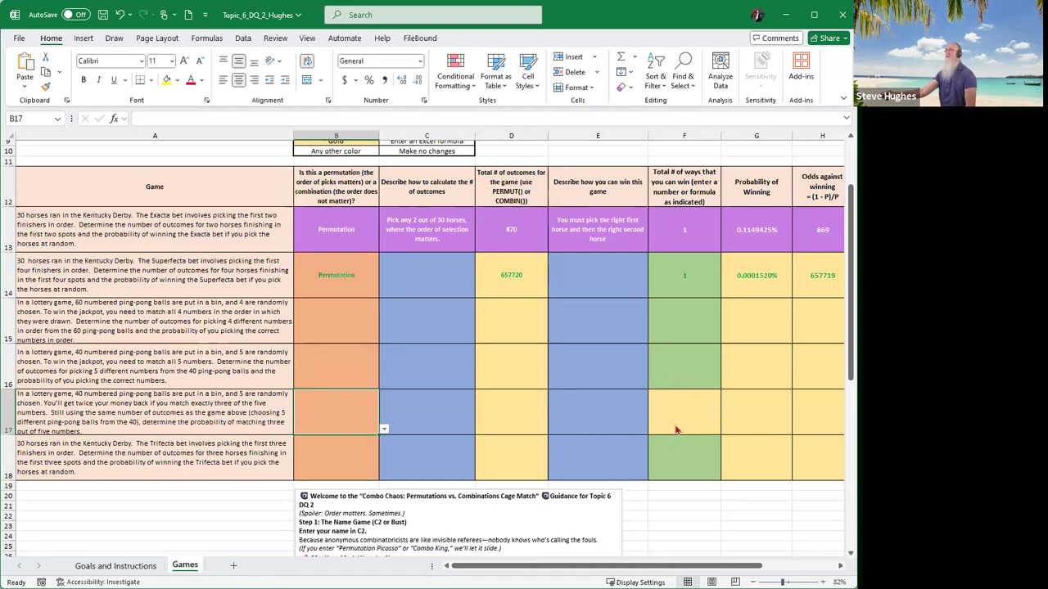
mouse_move(269, 392)
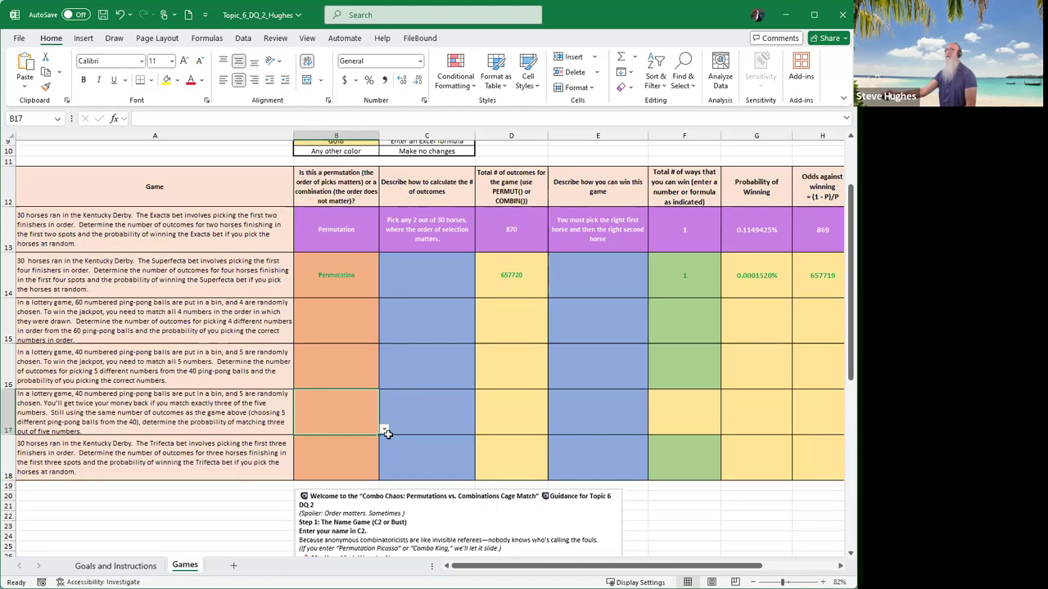
- Choose Combination from the B17 dropdown as the 5-from-40 lottery's type
click(383, 429)
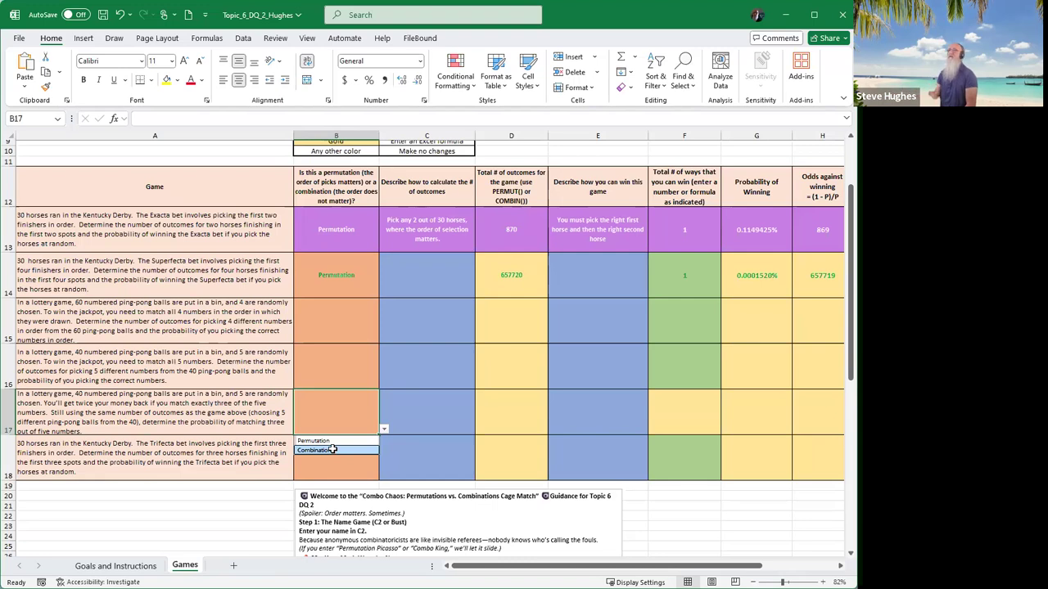
click(314, 450)
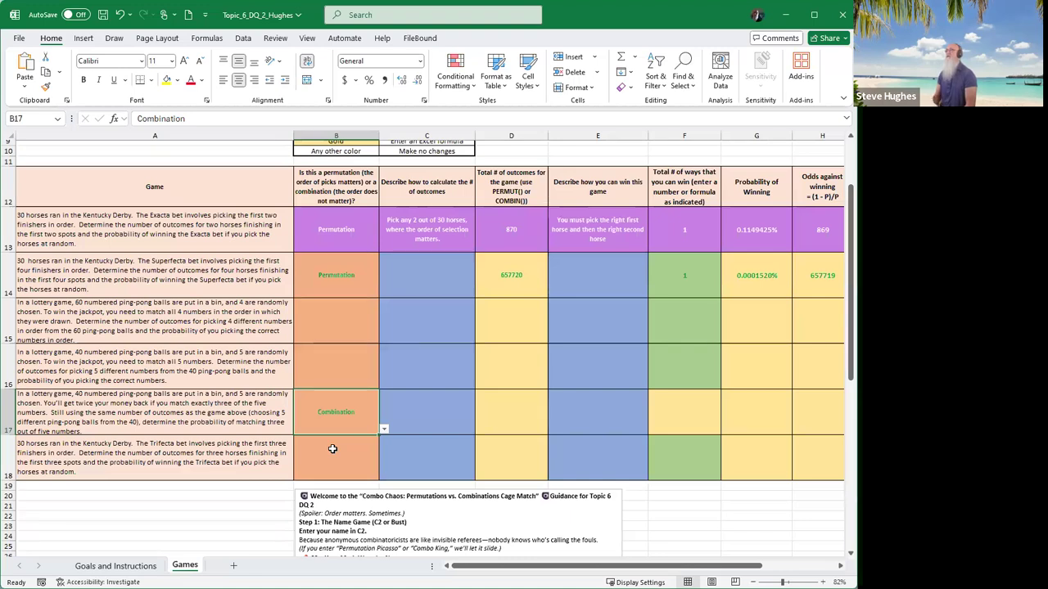
mouse_move(354, 439)
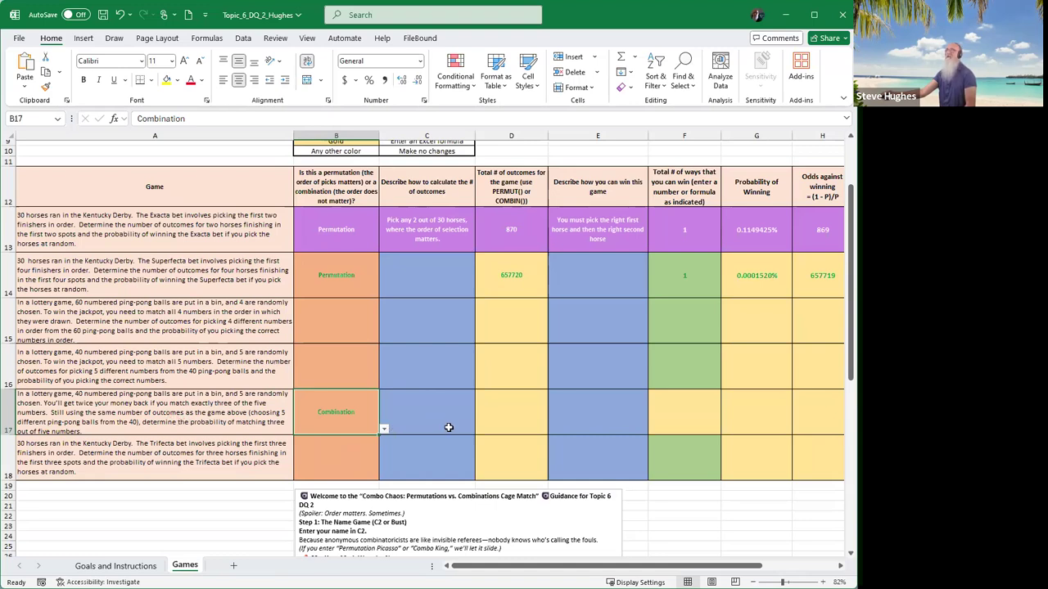
click(511, 412)
text(=)
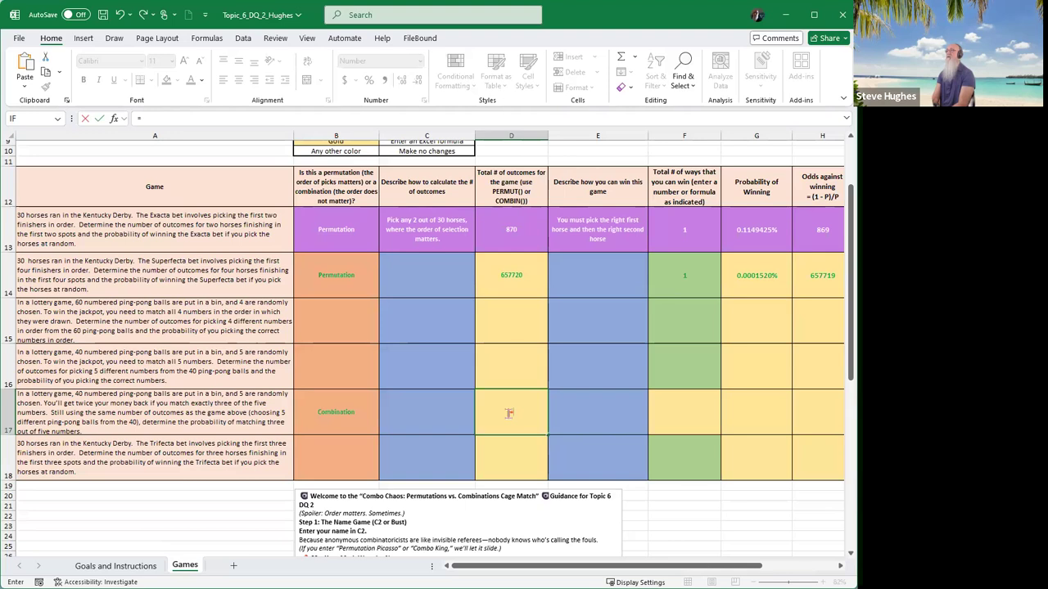
- Enter =COMBIN(40,5) in D17 so row 17's total outcomes read 658,008
text(combin)
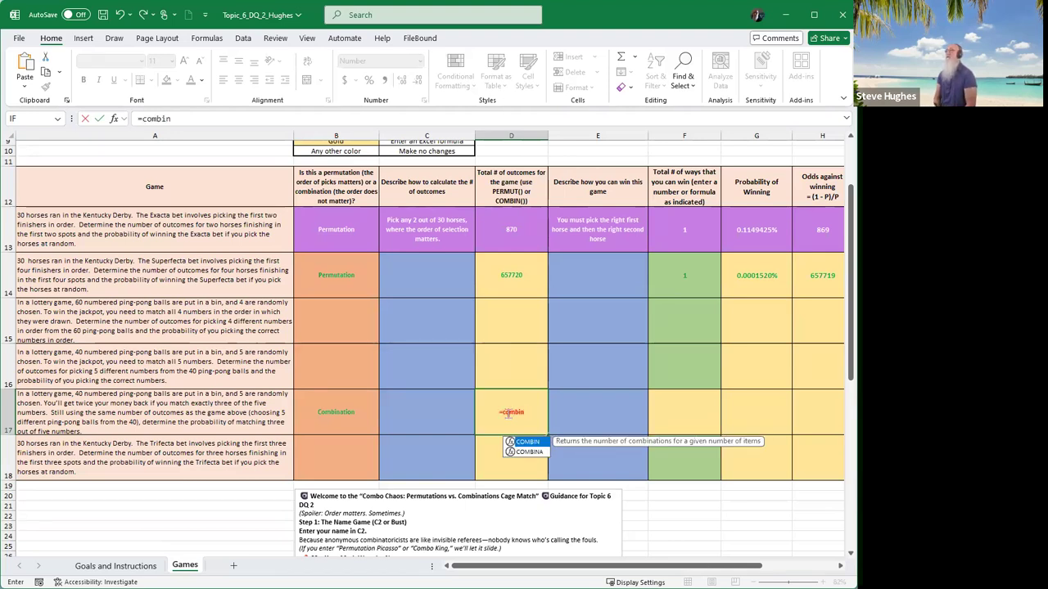
text(()
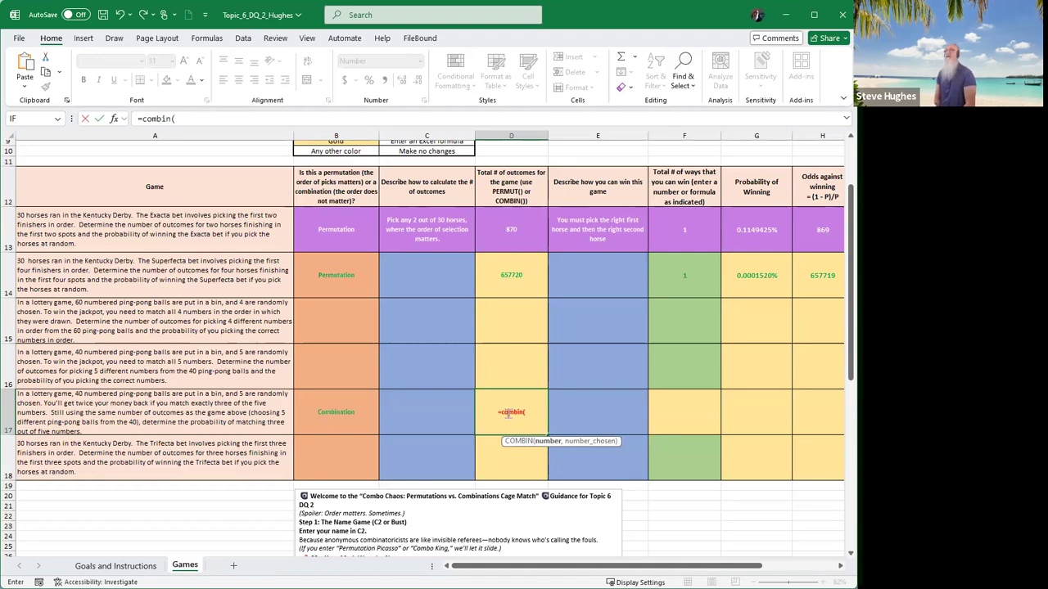
text(40,)
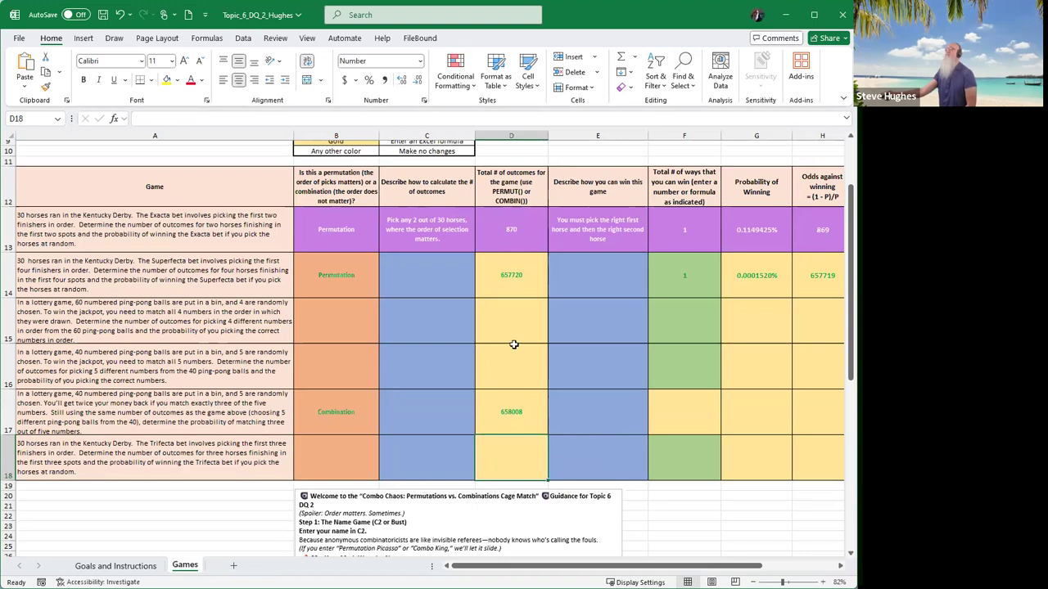
mouse_move(599, 245)
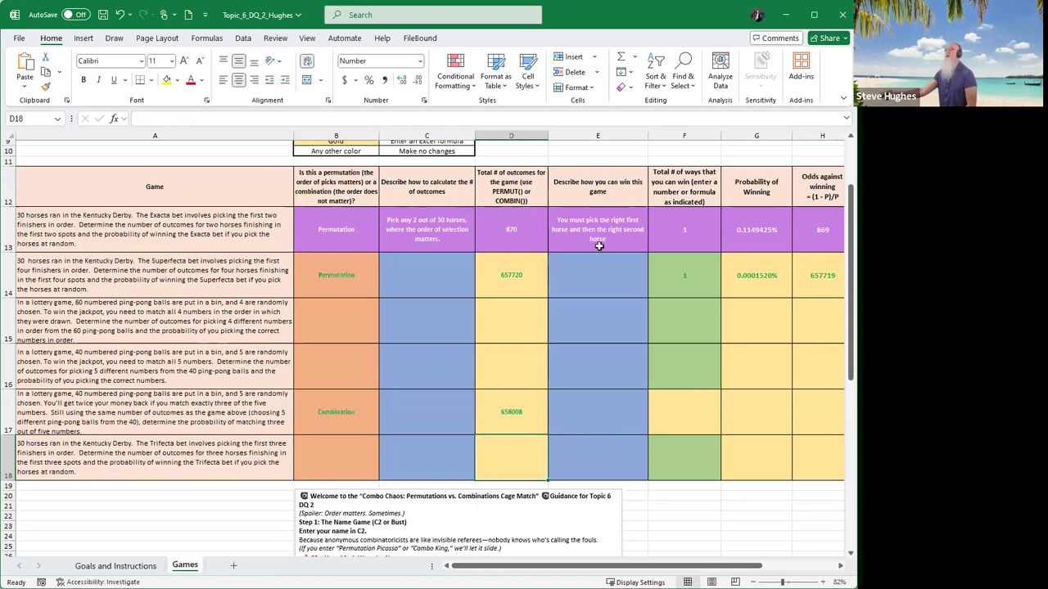
mouse_move(597, 245)
text(=)
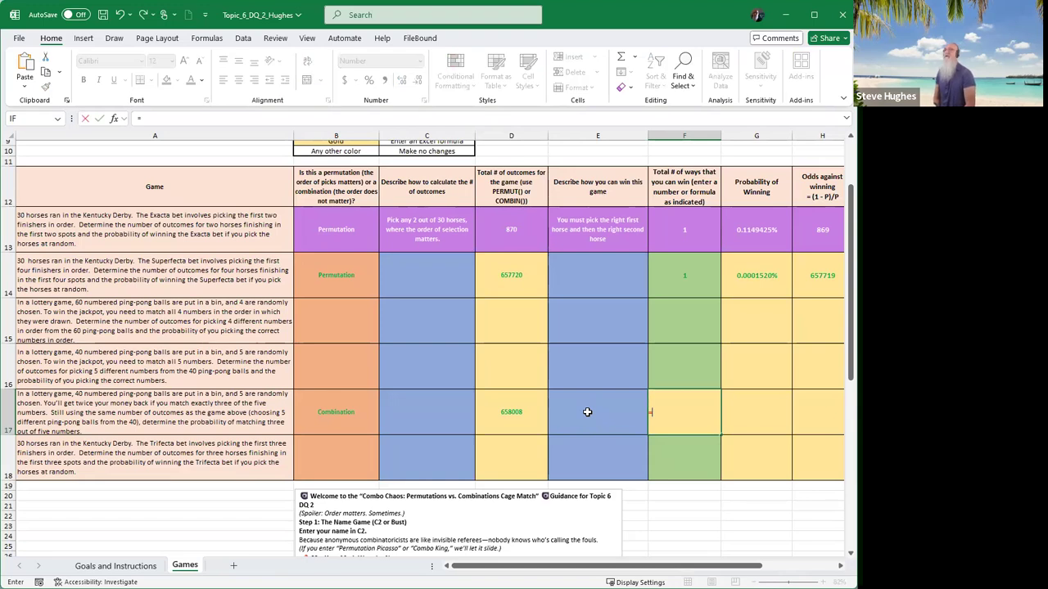
- Enter =COMBIN(5,3)*COMBIN(35,2) in F17 so row 17's ways to win read 5,950
click(652, 412)
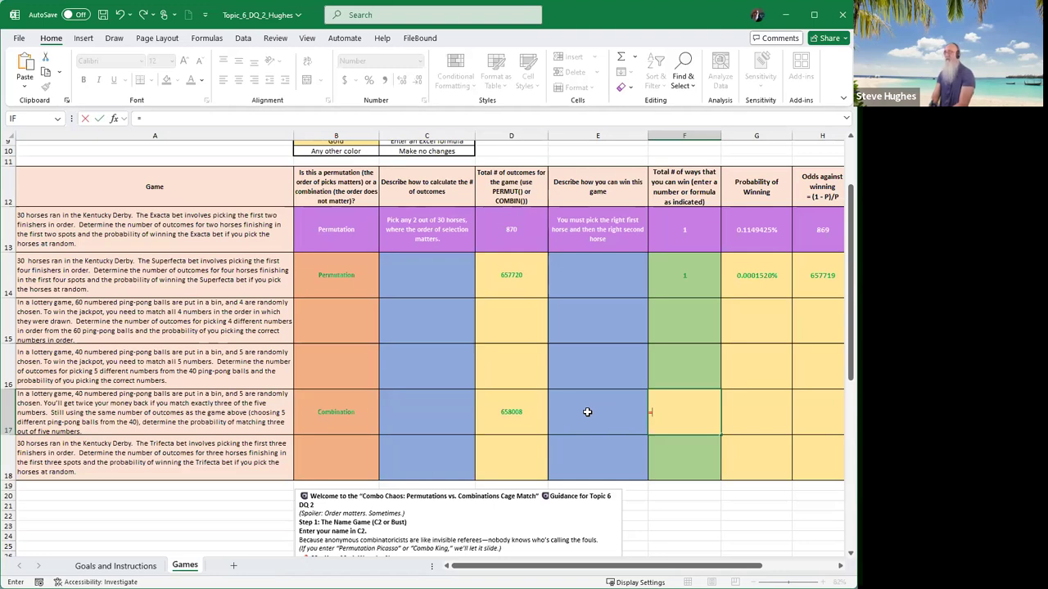
text(=combin()
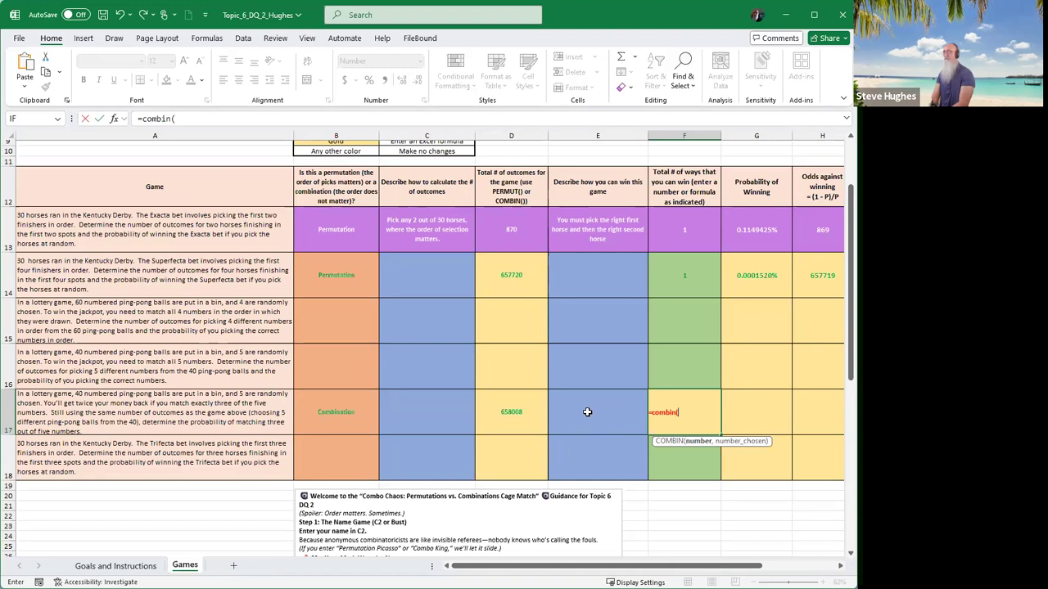
text(4)
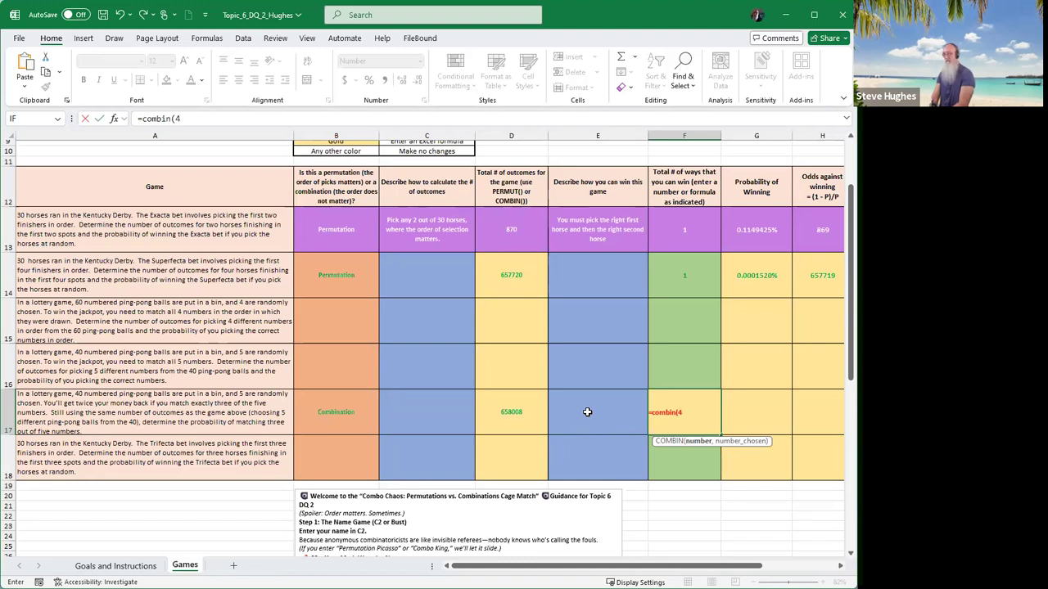
key(Backspace)
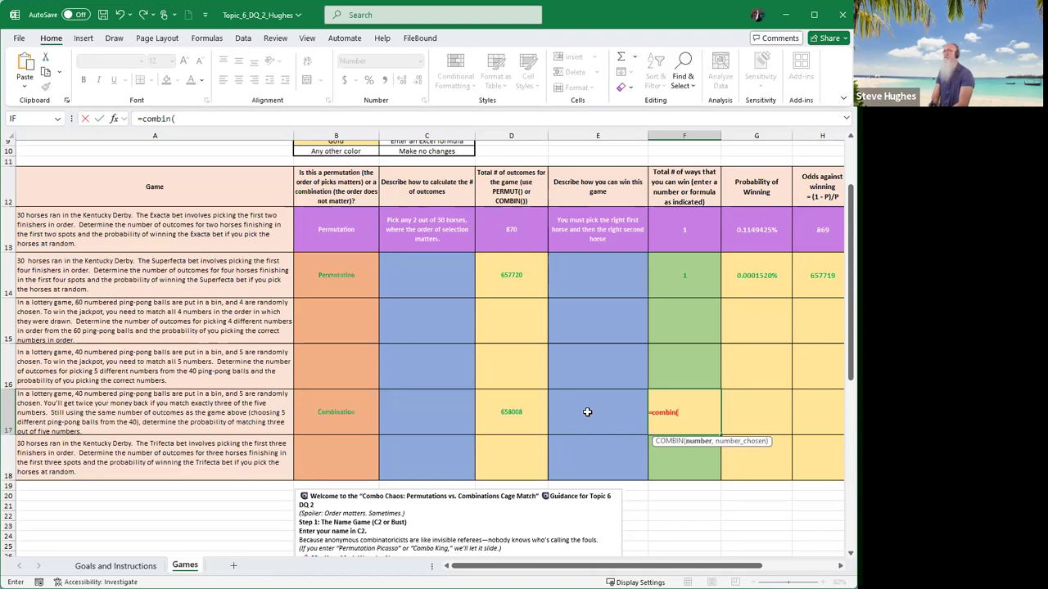
text(5,3)combi)
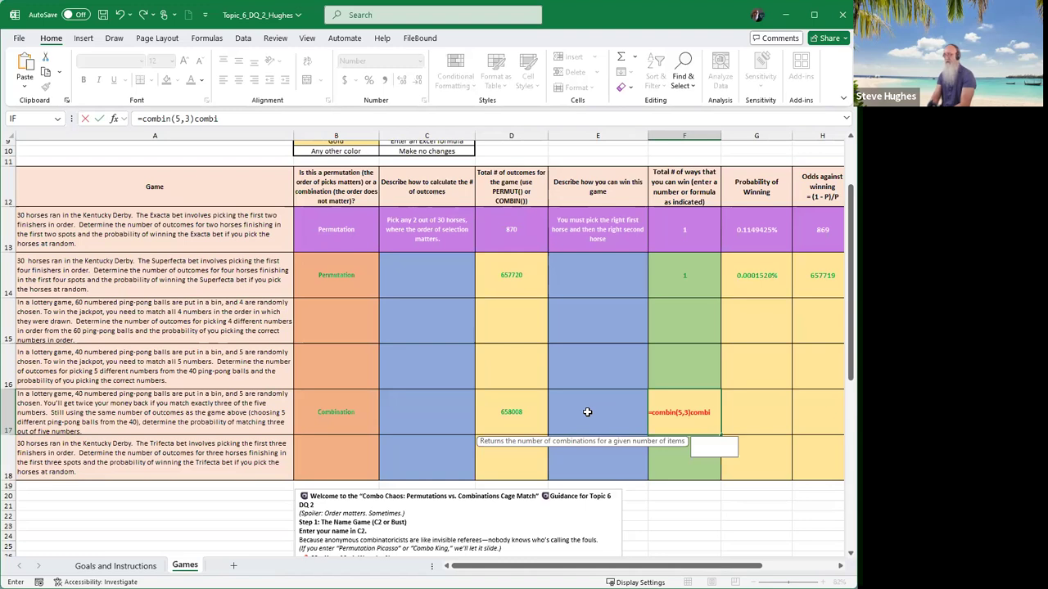
text(*)
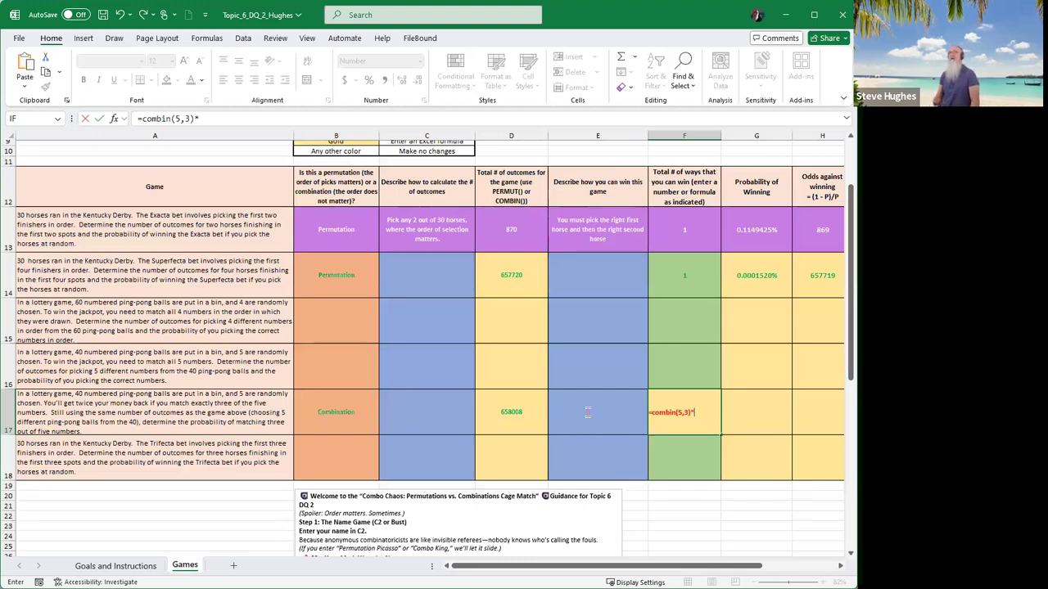
text(*combin()
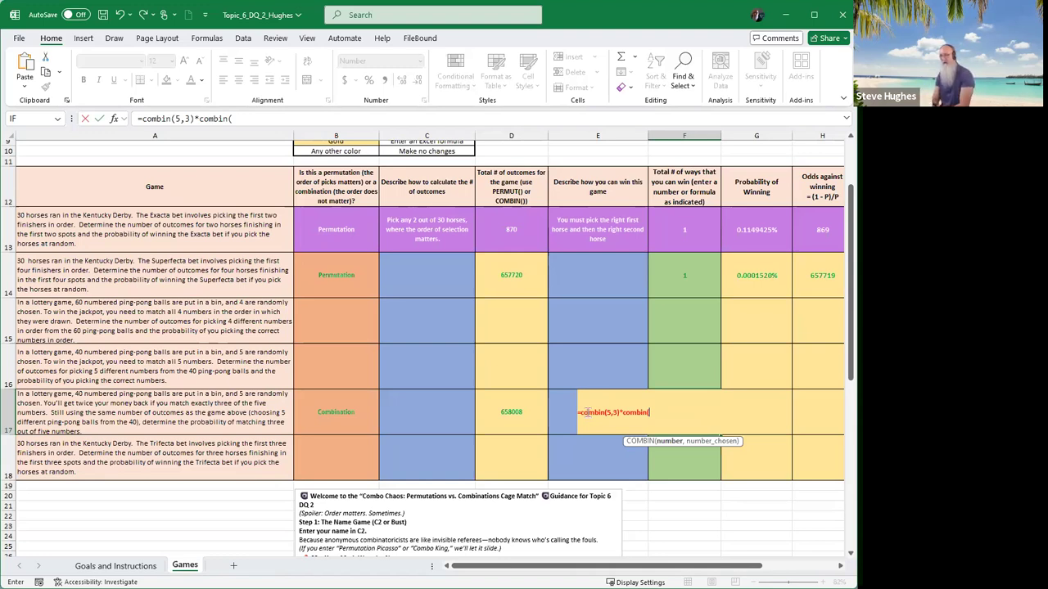
text(3)
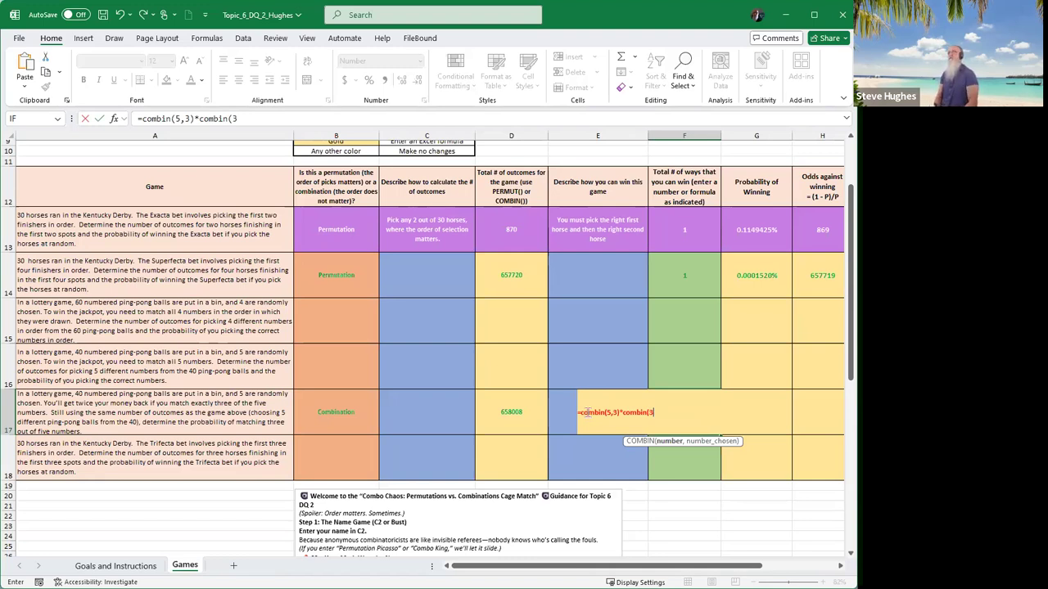
text(35,)
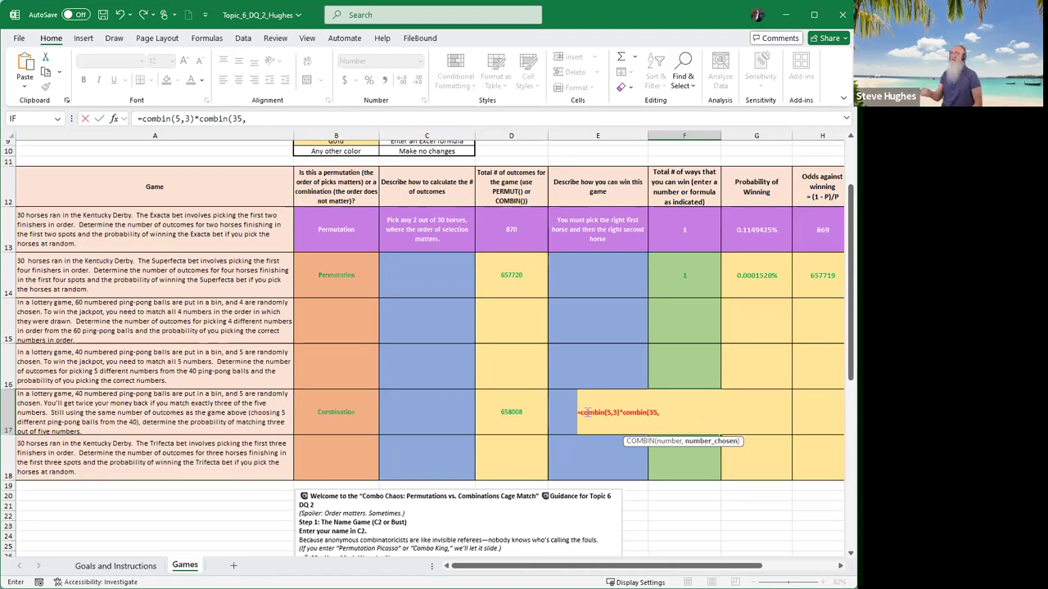
text(2)
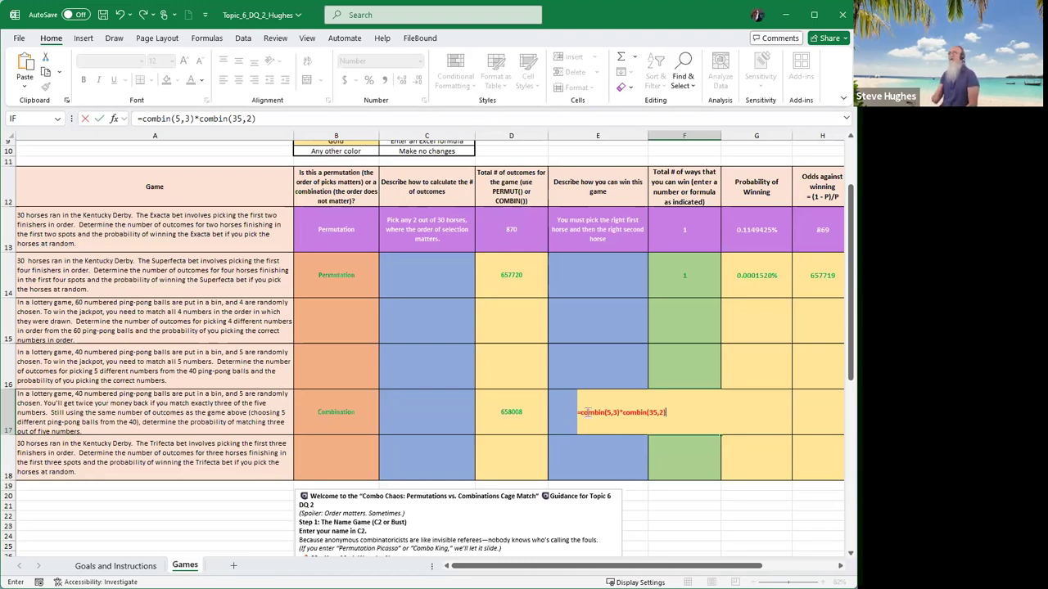
key(enter)
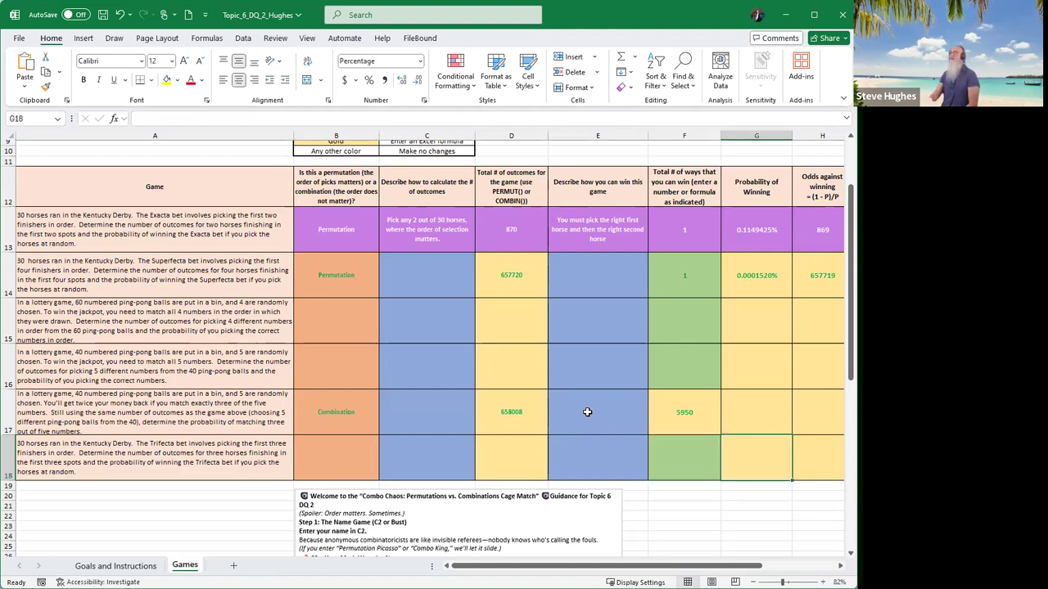
- Enter =F17/D17 in G17 so row 17's probability of winning reads 0.0090424%
click(756, 413)
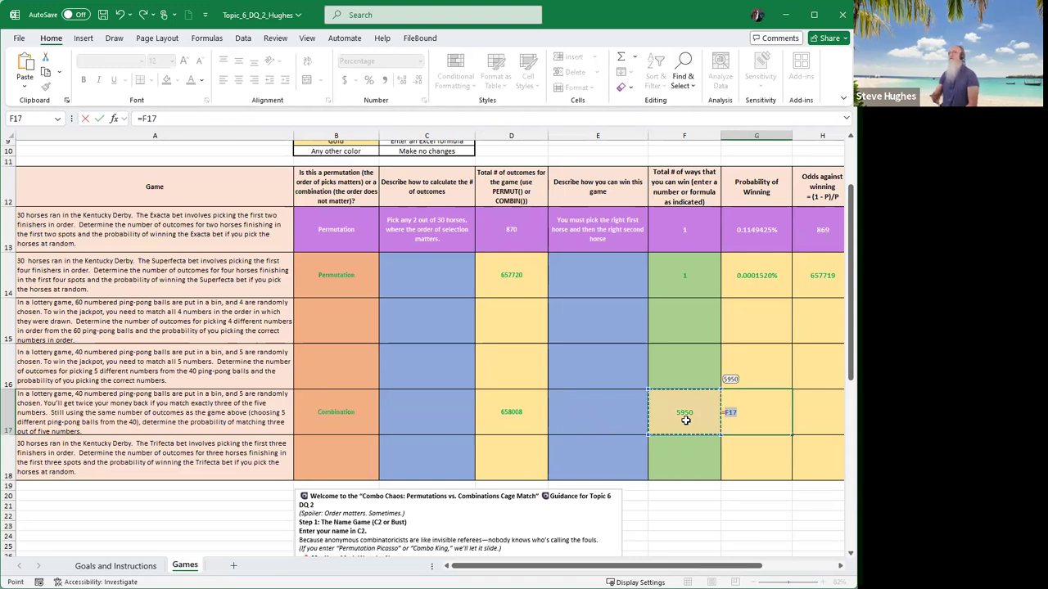
text(/)
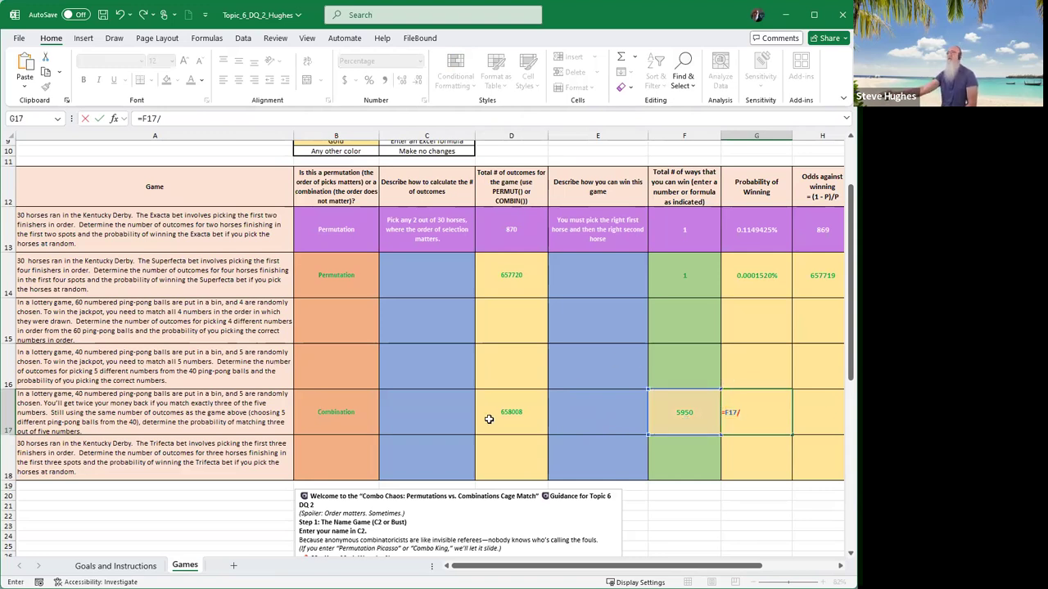
click(511, 412)
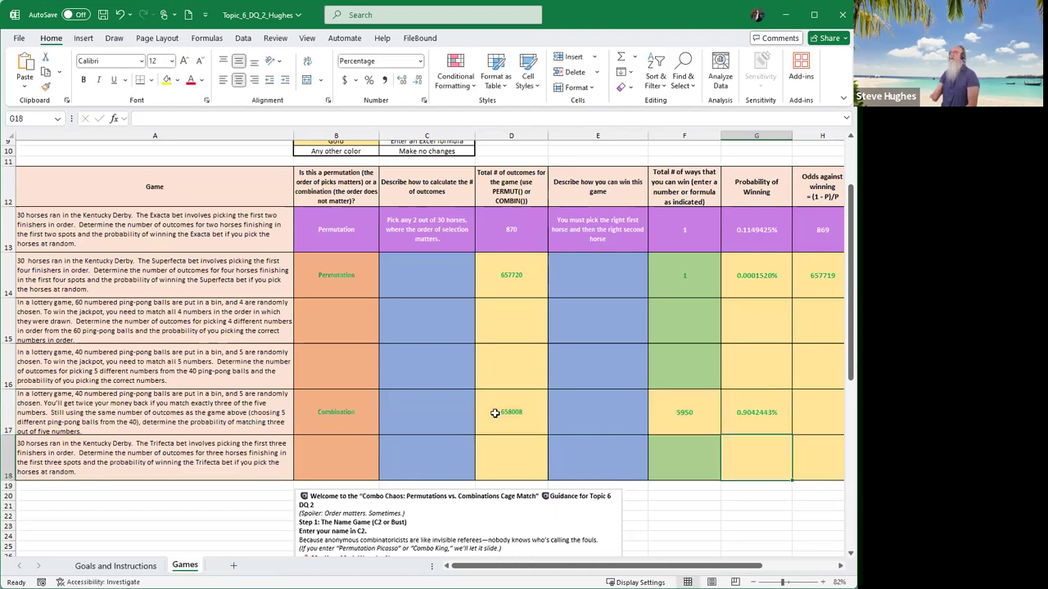
- Copy the Superfecta's G14 probability formula and return to row 17 to paste it
click(756, 412)
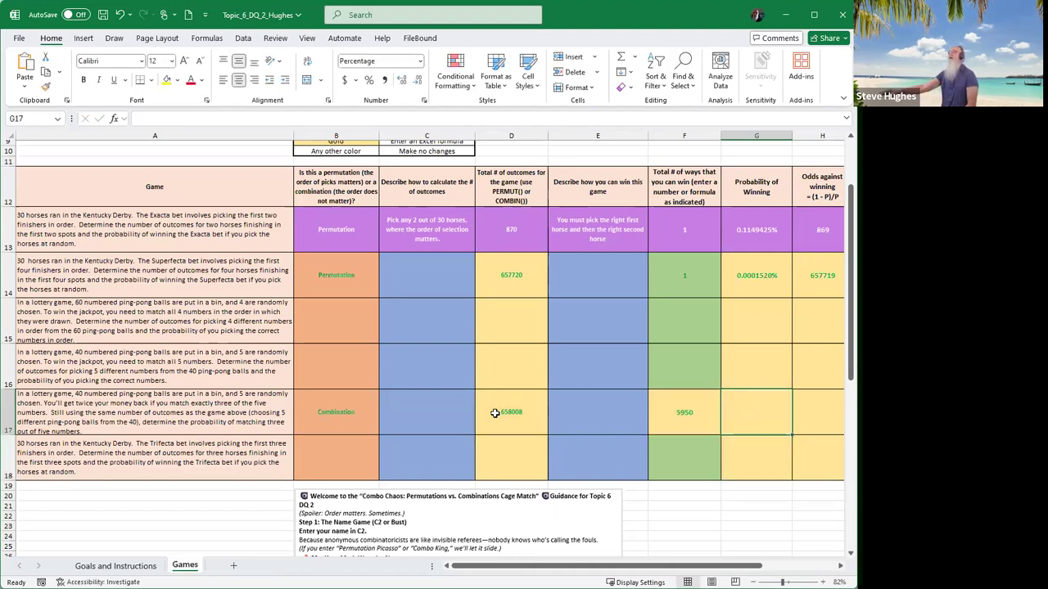
click(756, 275)
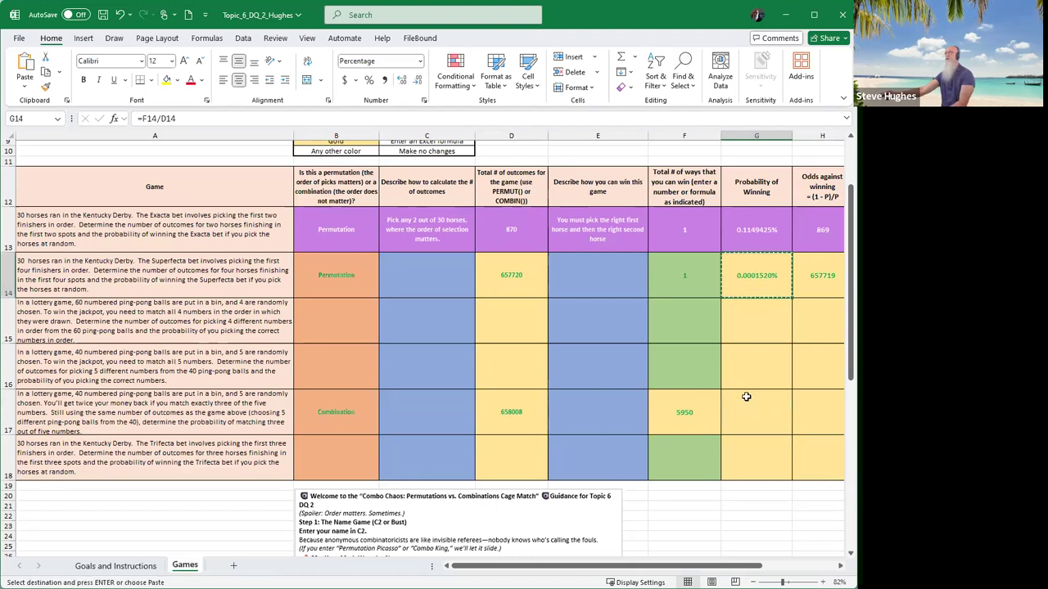
click(756, 412)
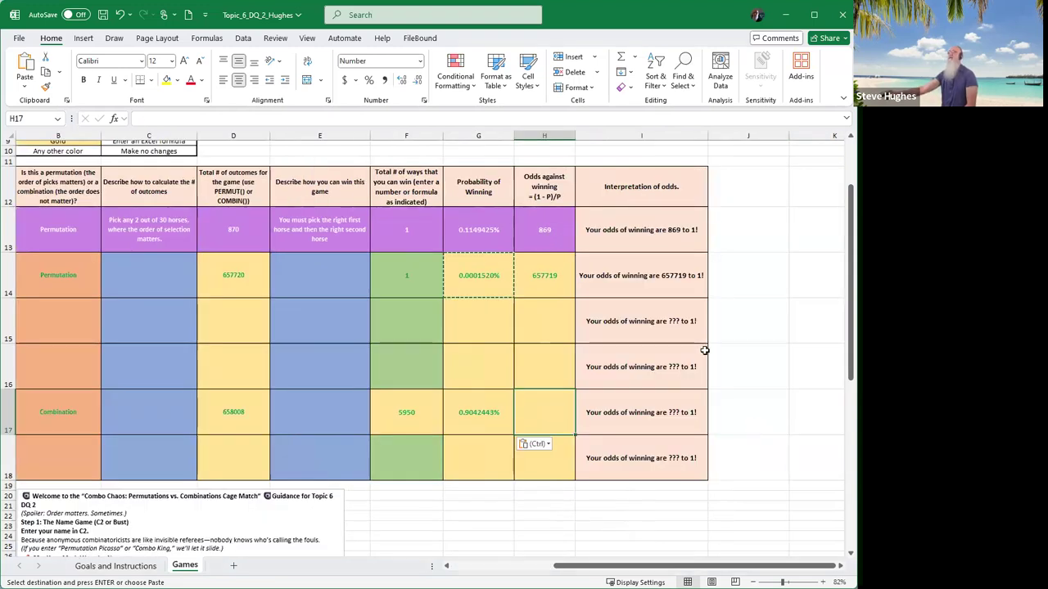
mouse_move(544, 304)
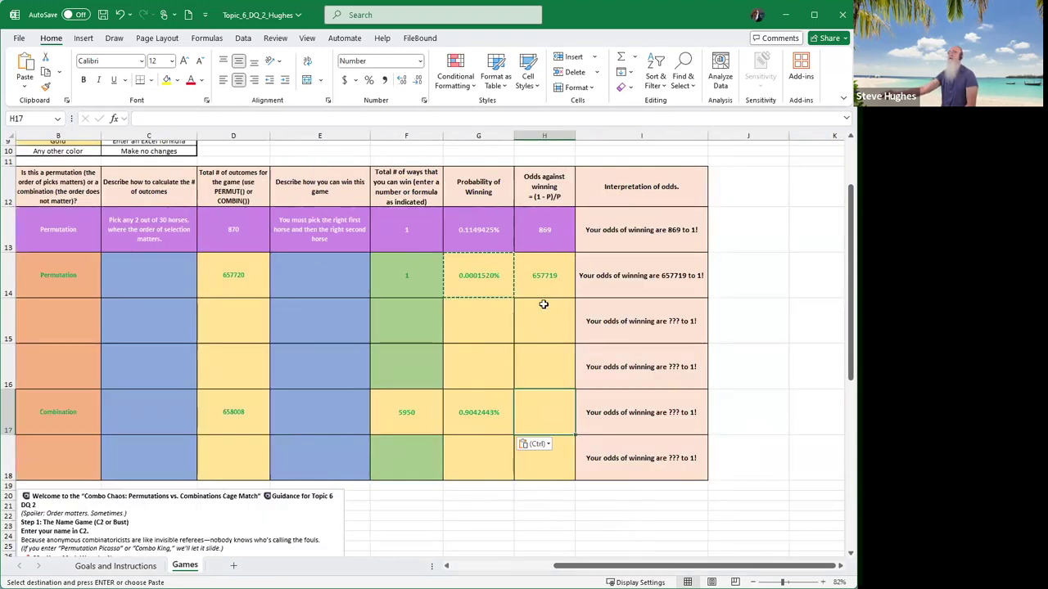
- Select H14's odds-against formula =(1-G14)/G14 as the source to fill down to H18
click(544, 275)
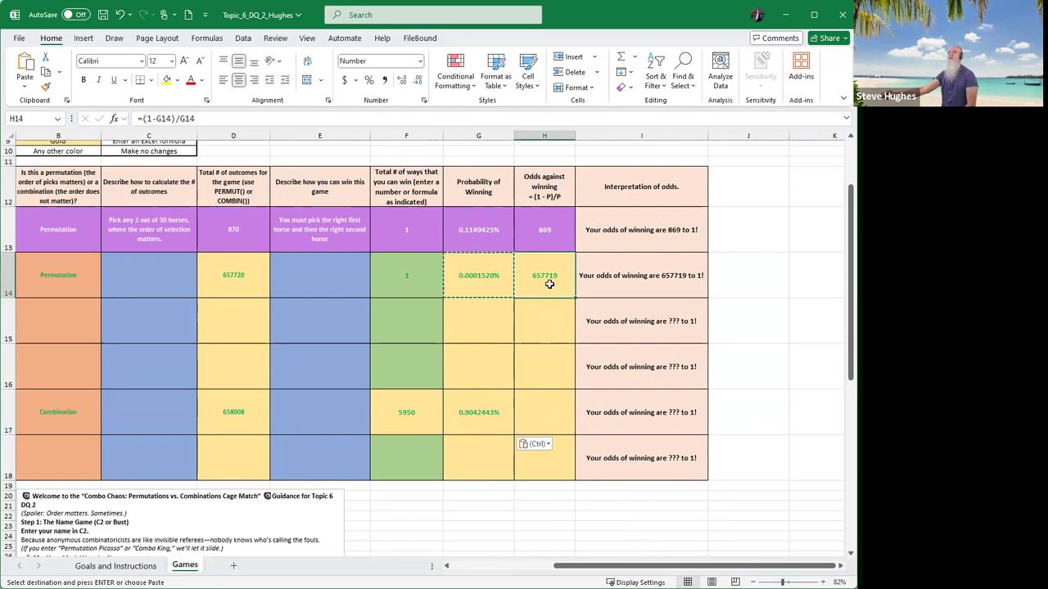
mouse_move(576, 301)
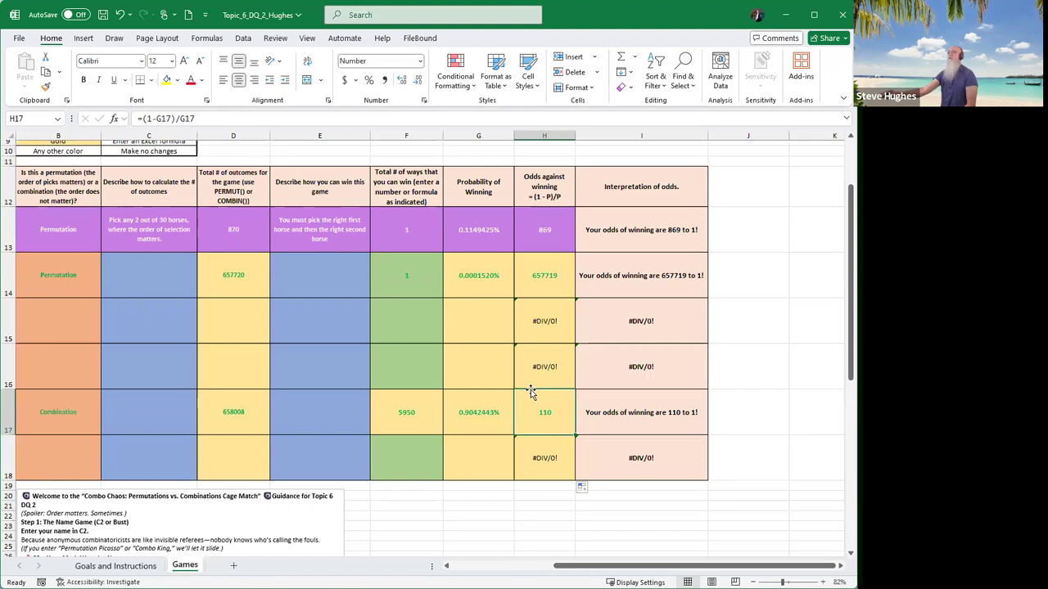
mouse_move(537, 384)
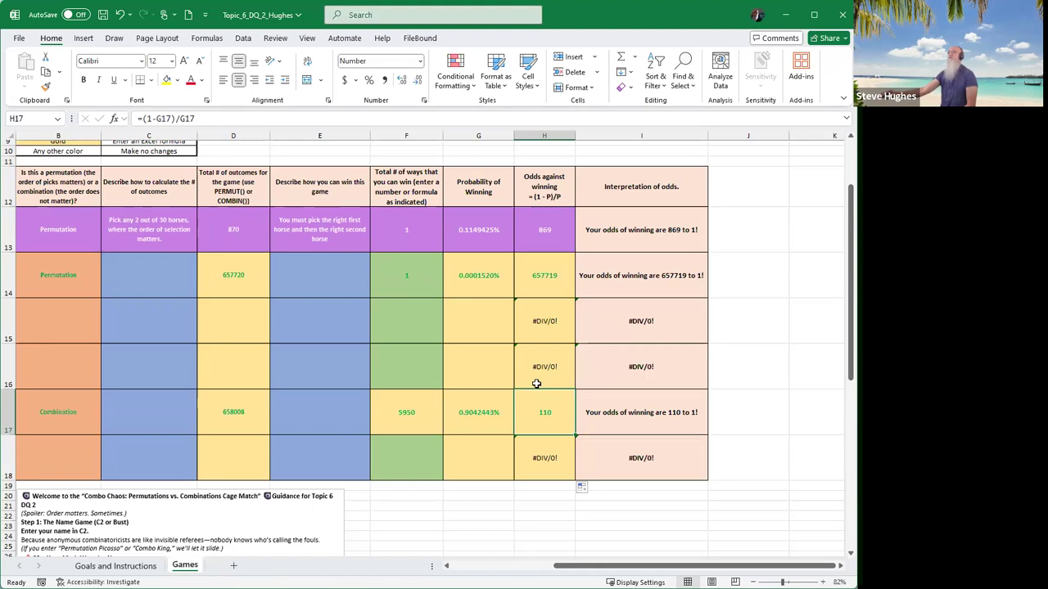
mouse_move(537, 378)
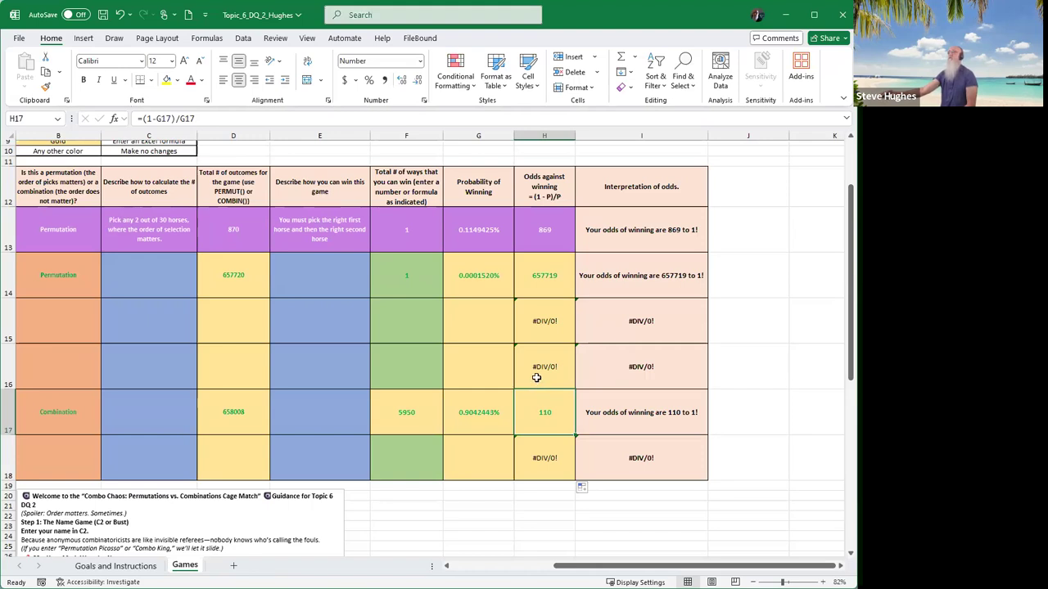
mouse_move(554, 416)
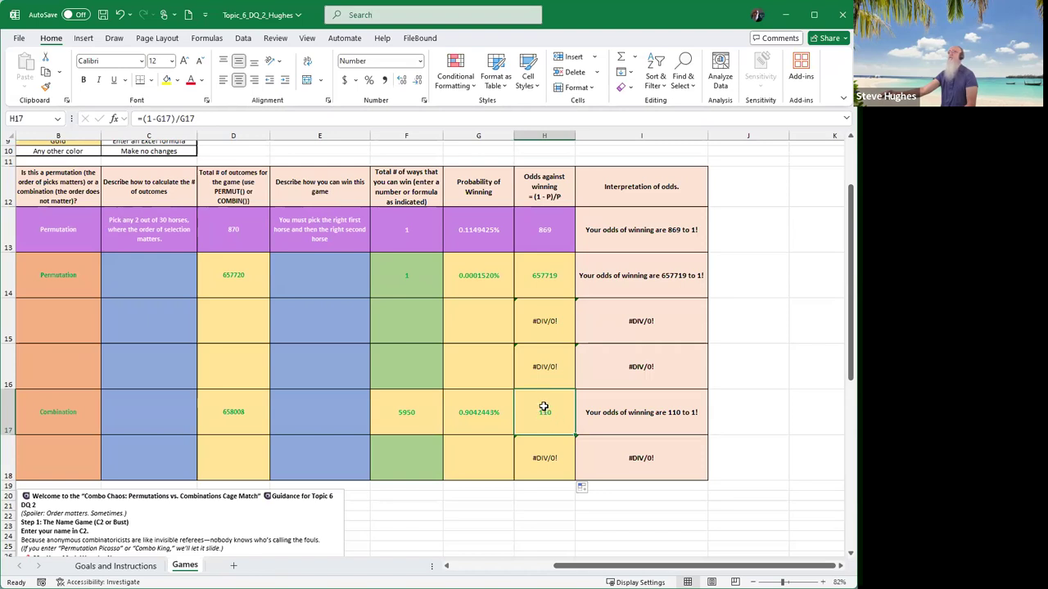
mouse_move(541, 400)
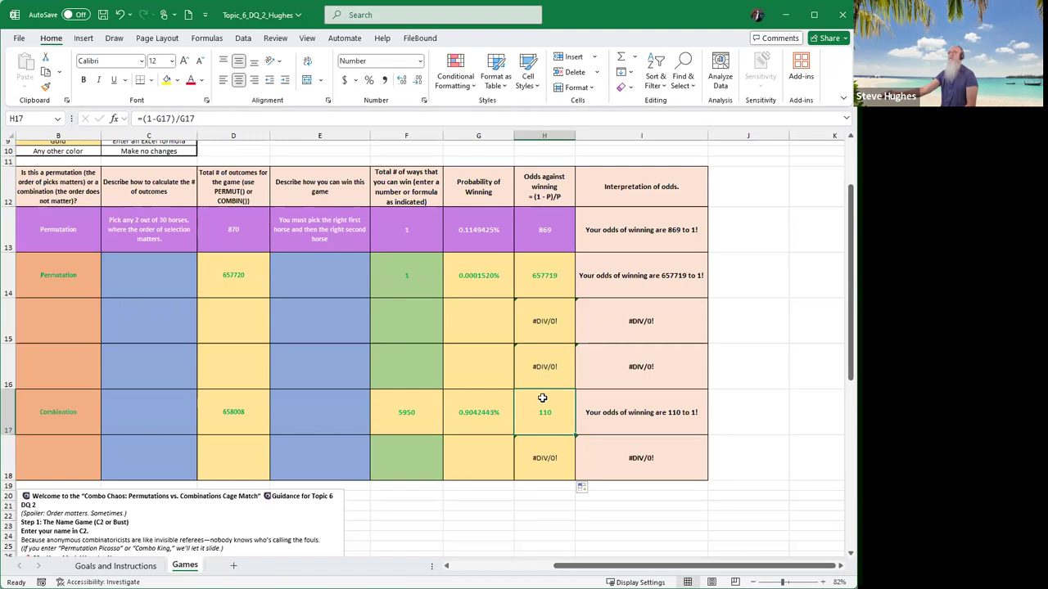
mouse_move(586, 553)
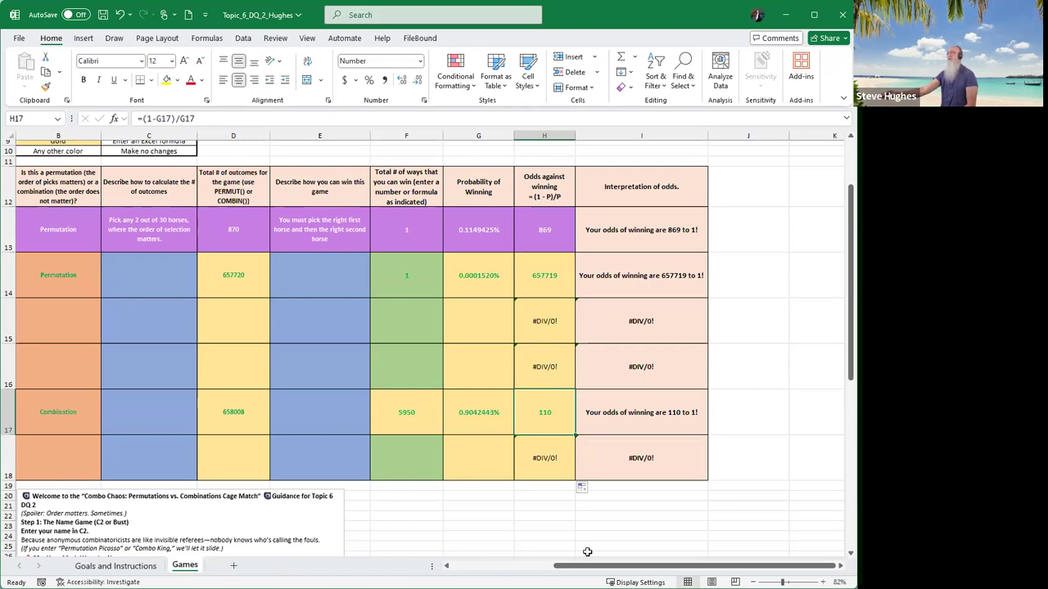
scroll(left, 3)
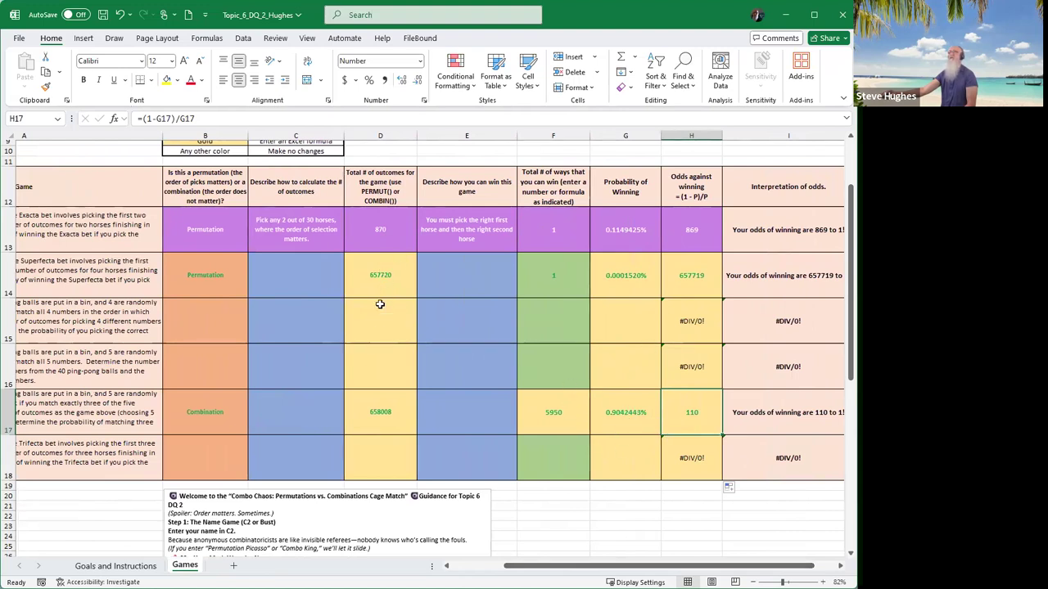
mouse_move(350, 390)
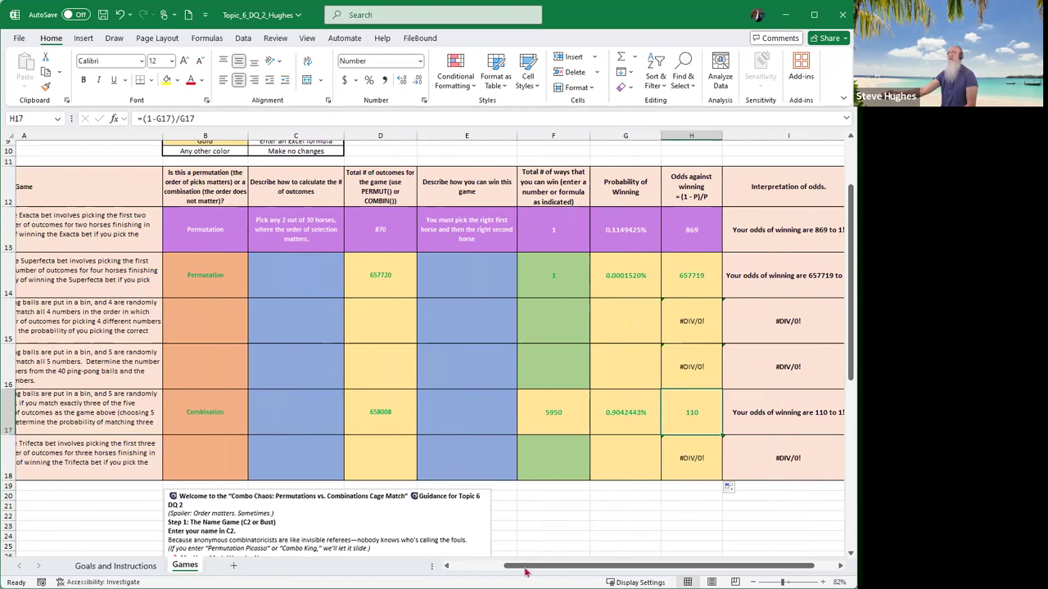
scroll(right, 3)
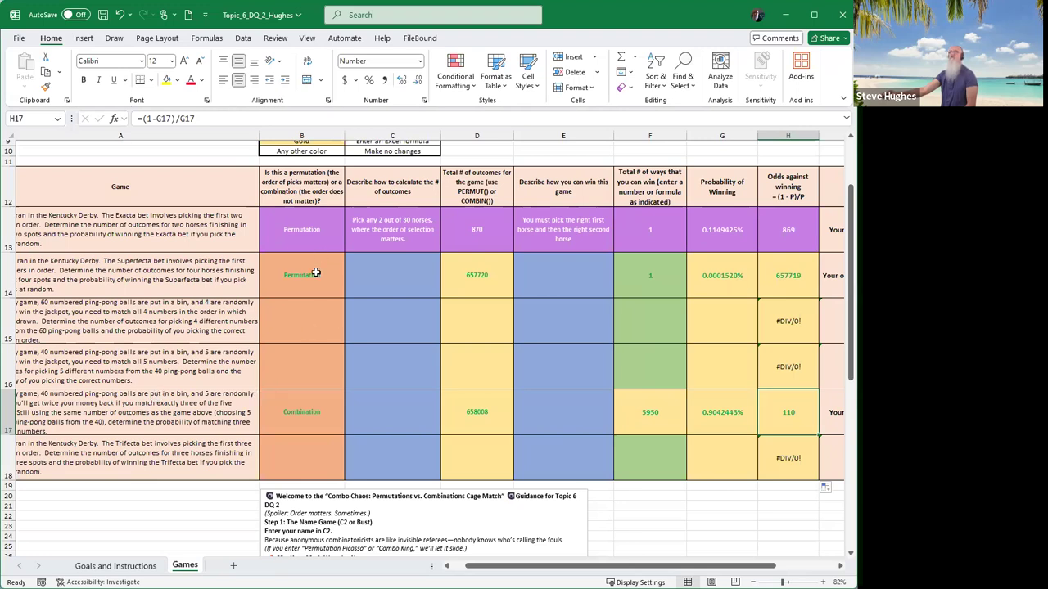
mouse_move(310, 296)
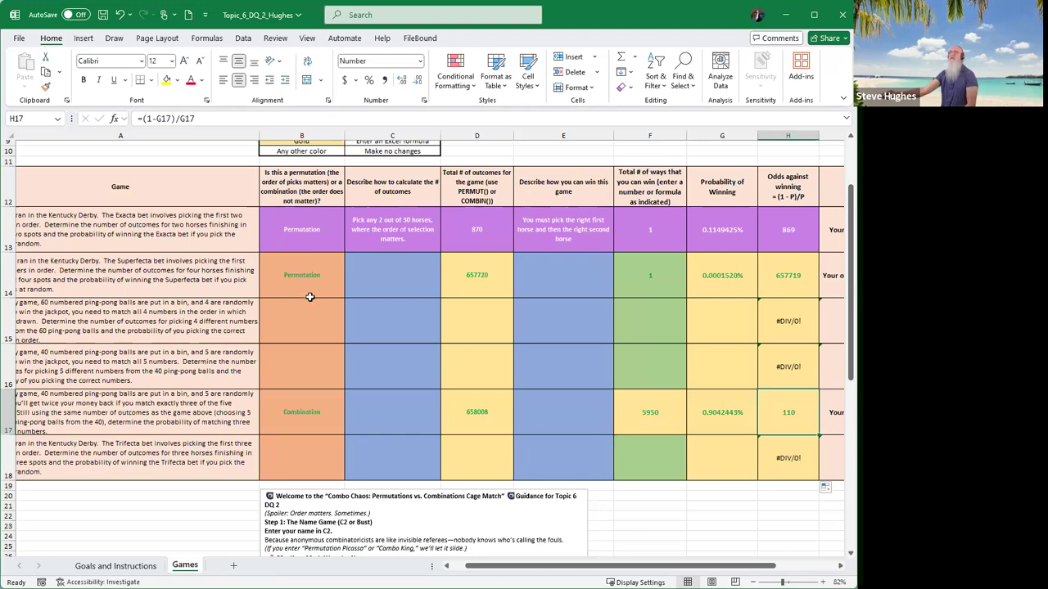
click(301, 275)
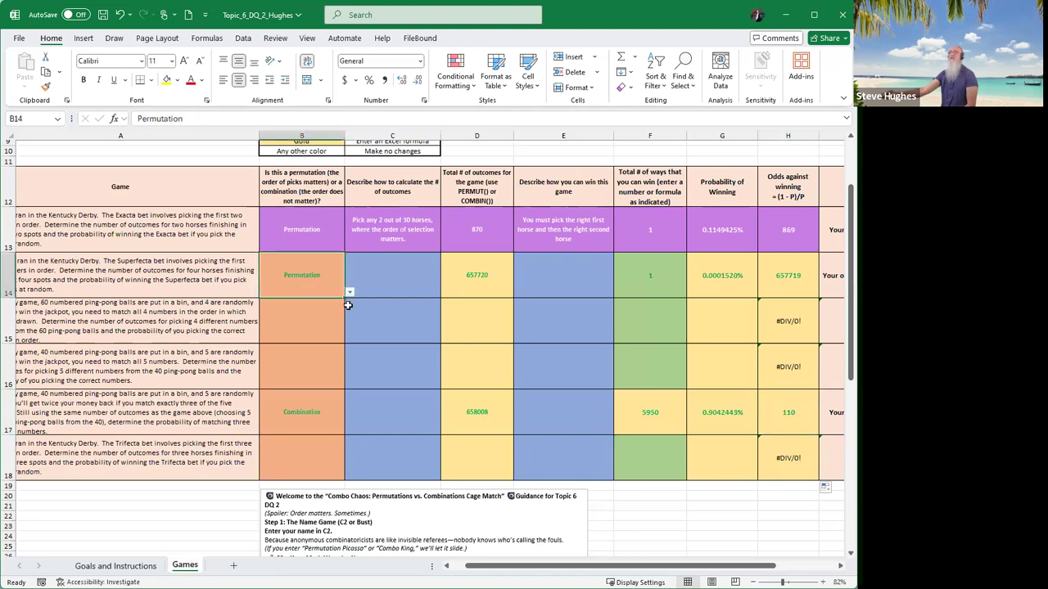
mouse_move(345, 302)
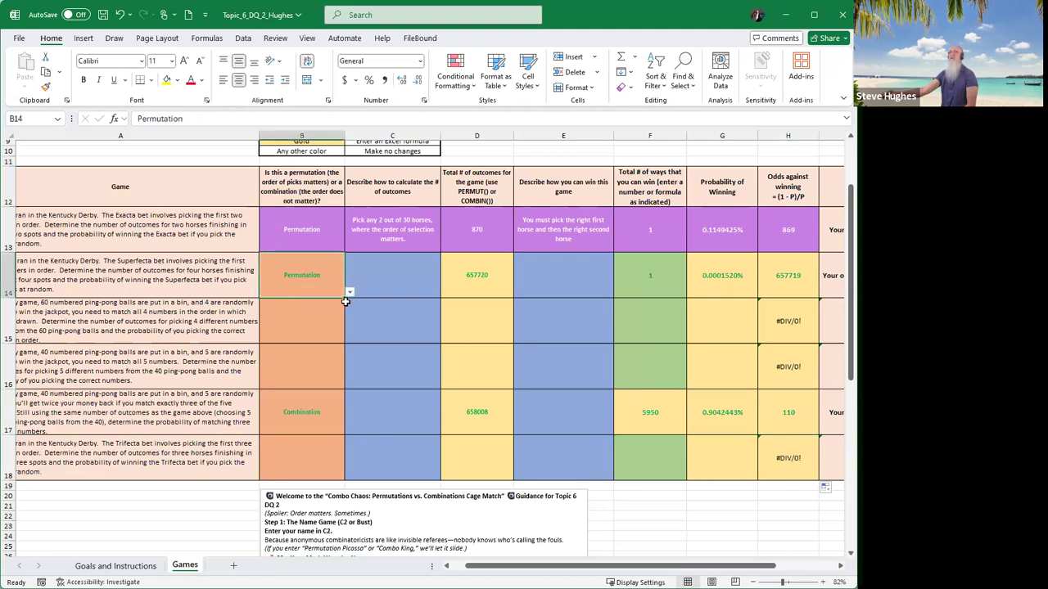
click(351, 291)
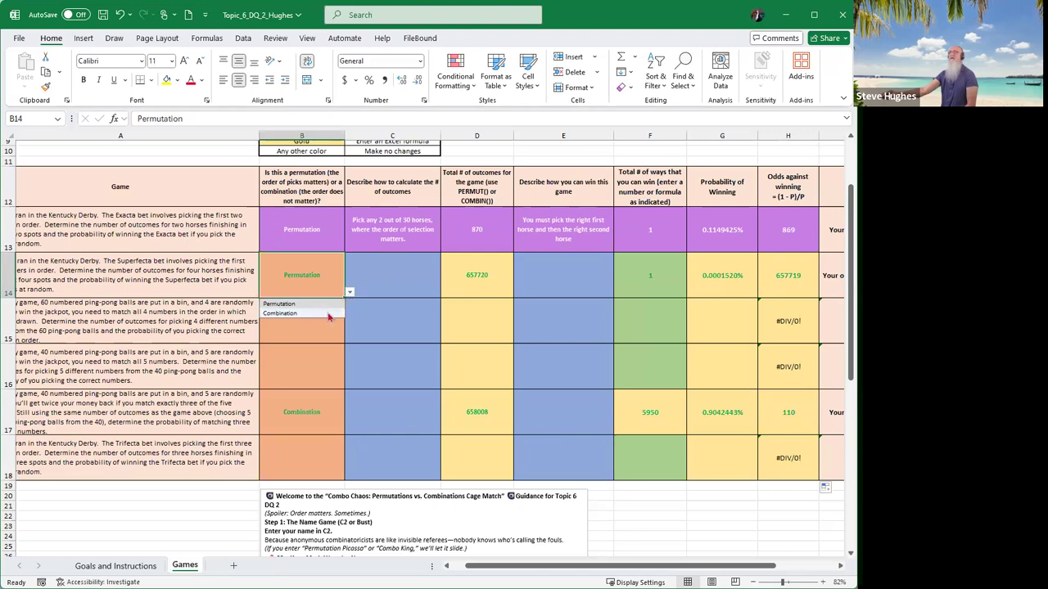
mouse_move(311, 315)
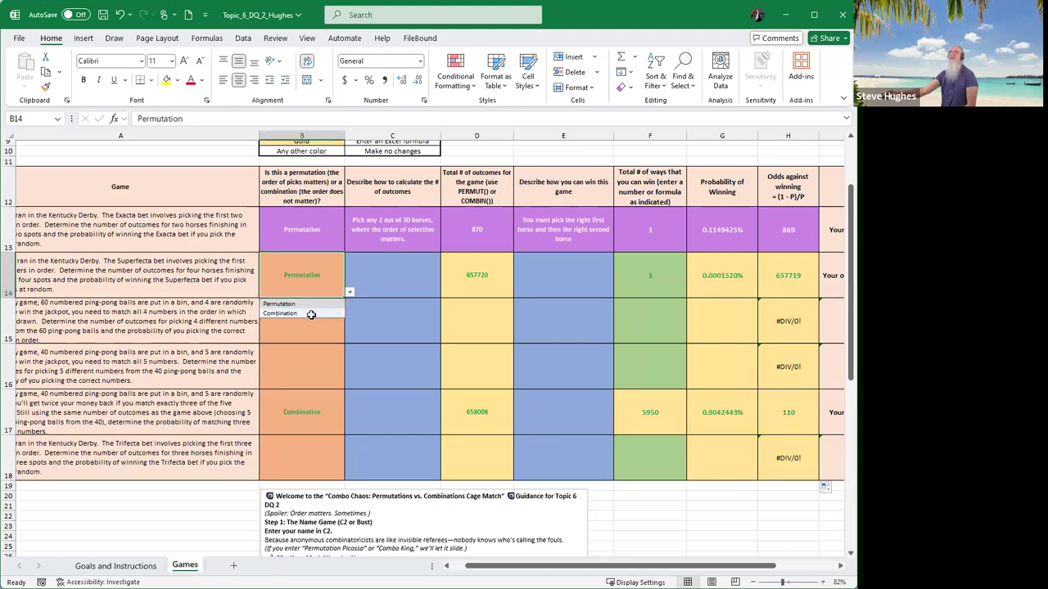
click(280, 314)
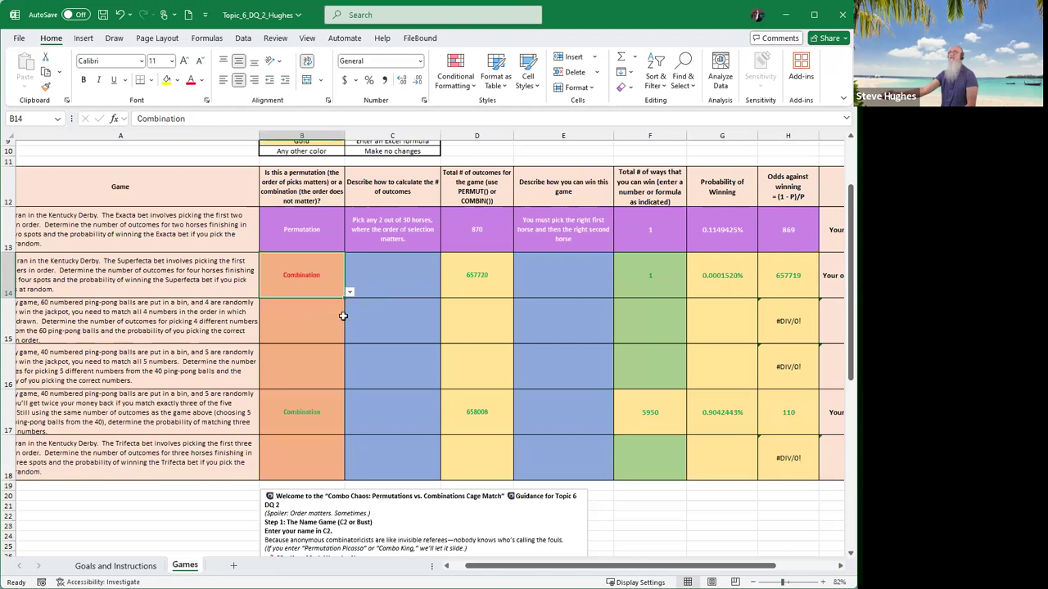
click(350, 291)
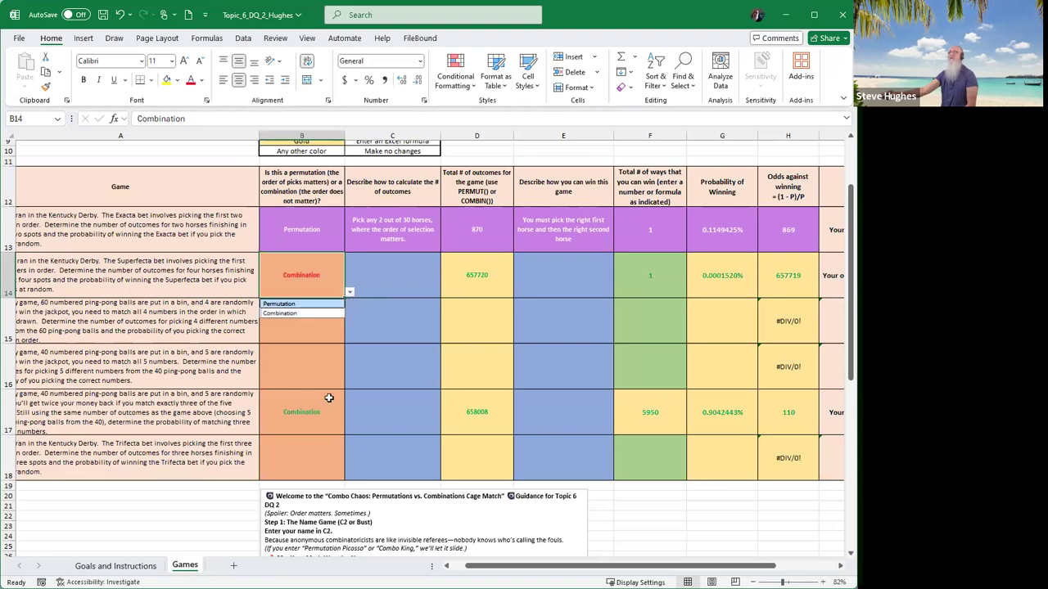
click(278, 303)
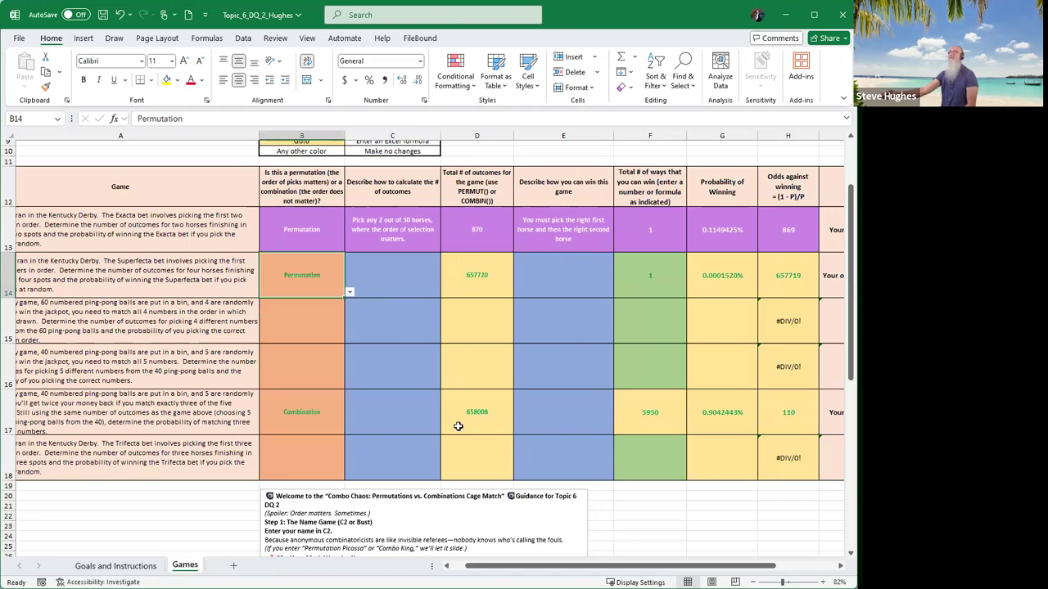
mouse_move(343, 316)
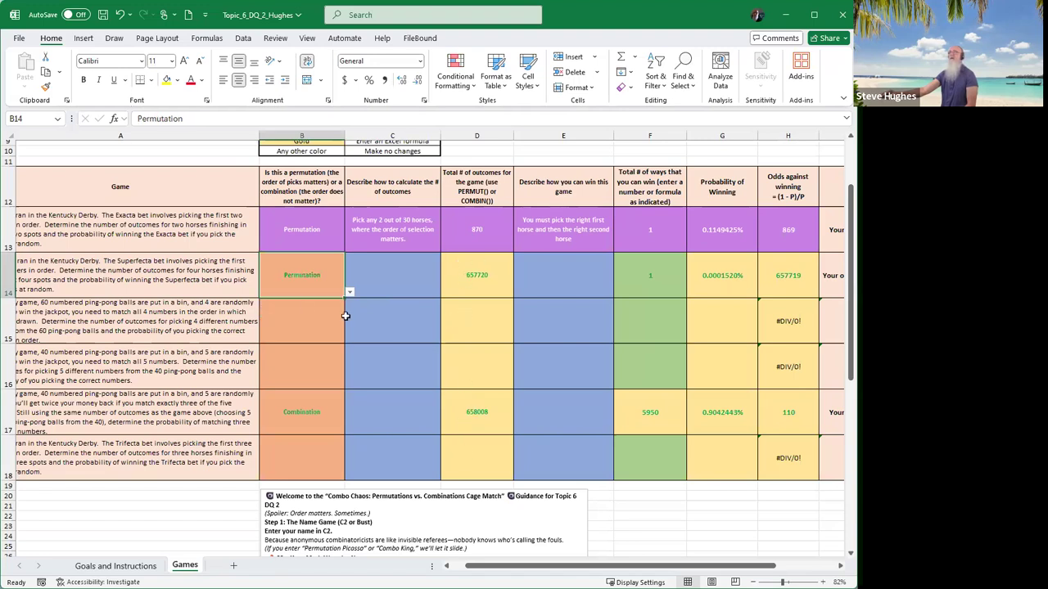
mouse_move(463, 389)
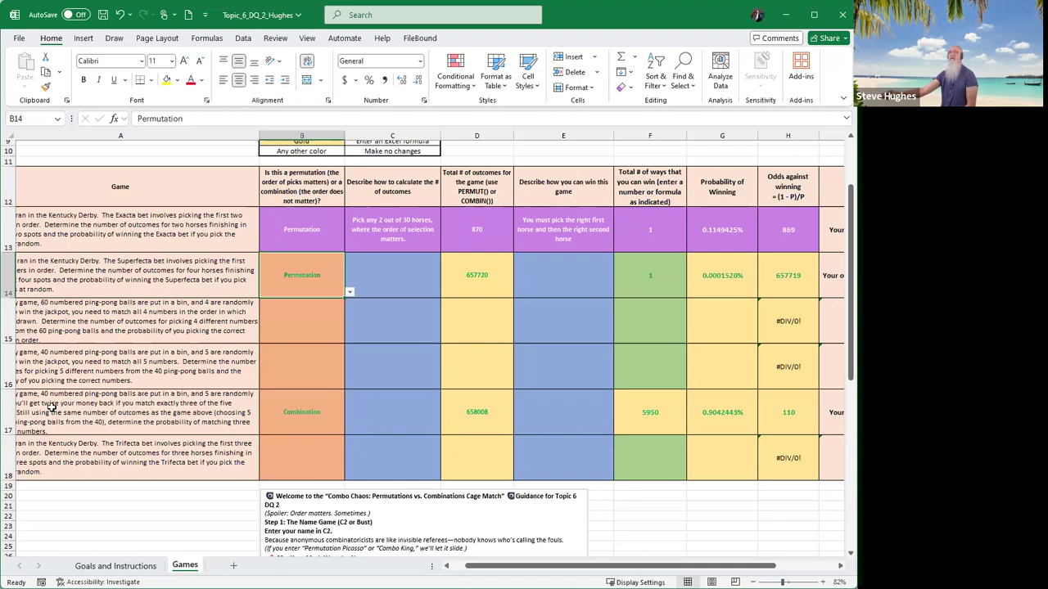
click(478, 412)
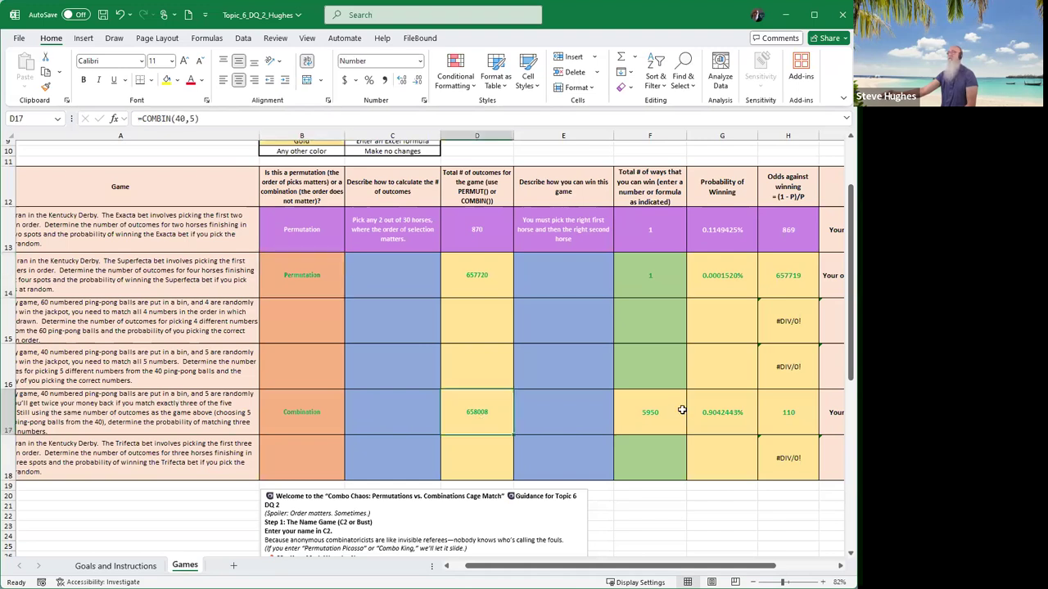
click(650, 413)
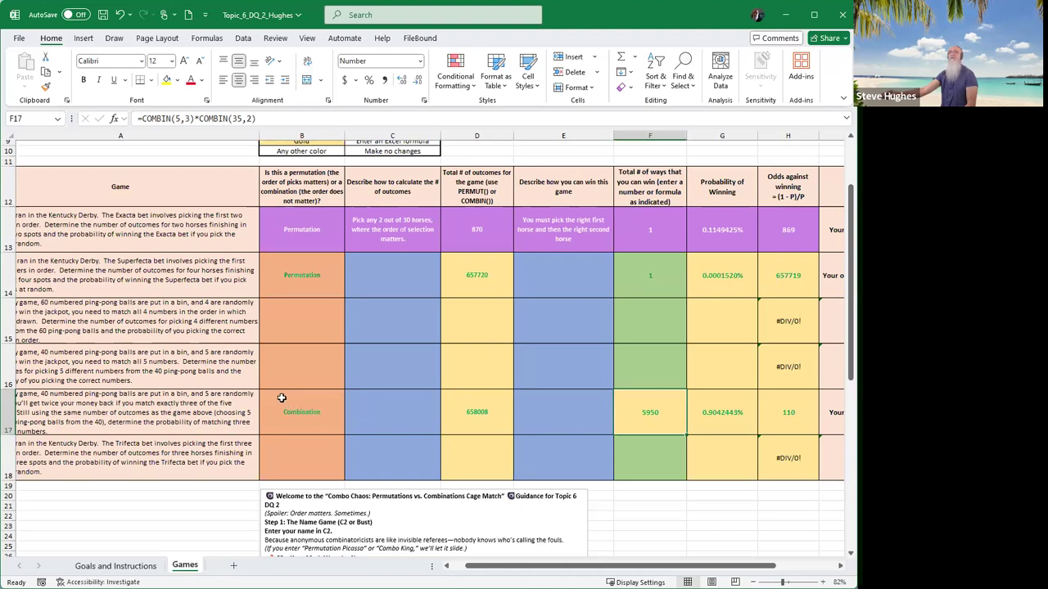
mouse_move(638, 351)
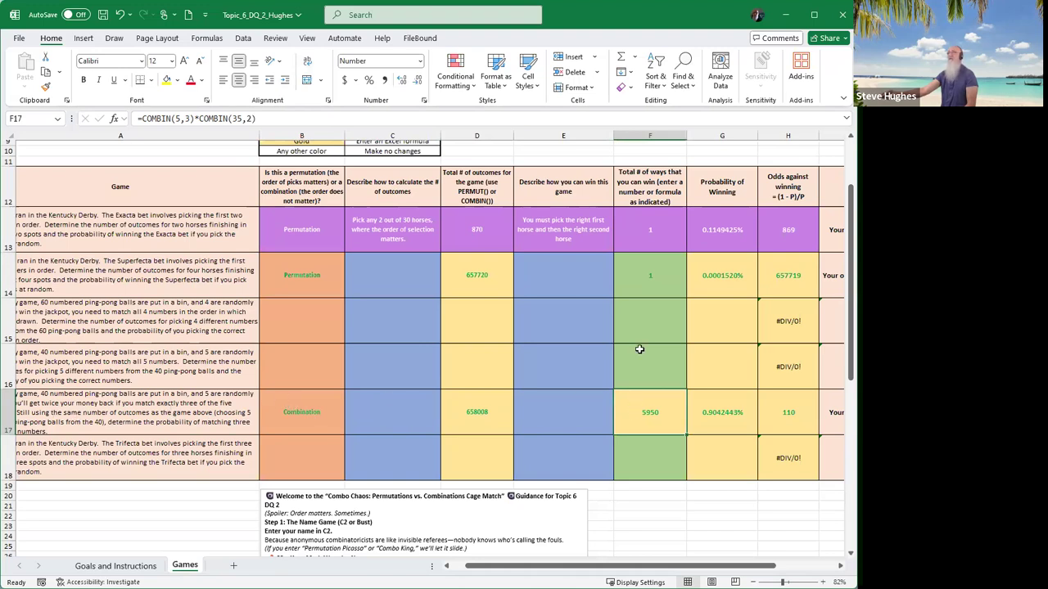
mouse_move(615, 370)
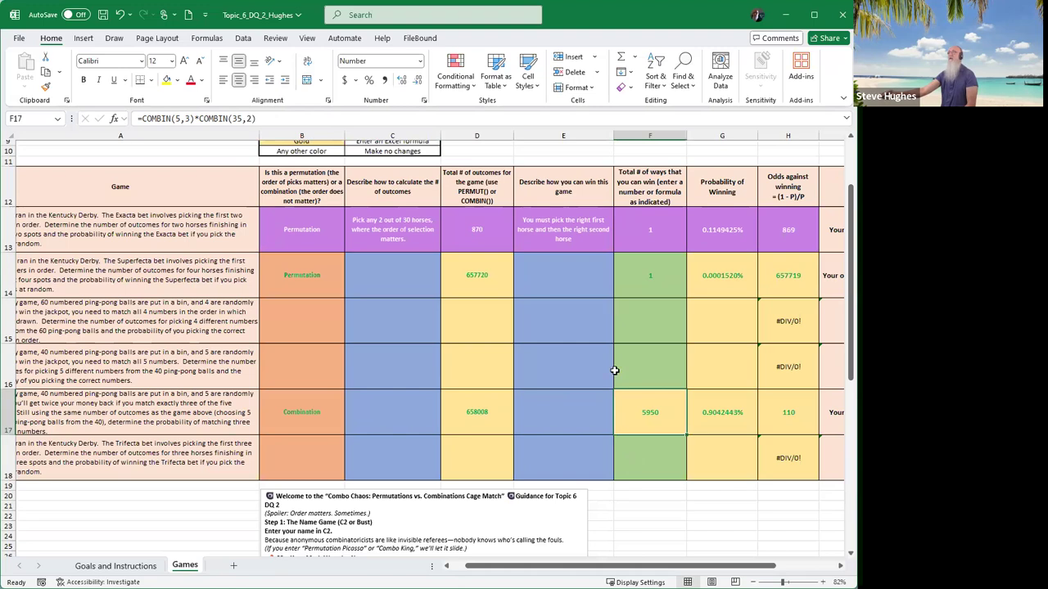
mouse_move(625, 317)
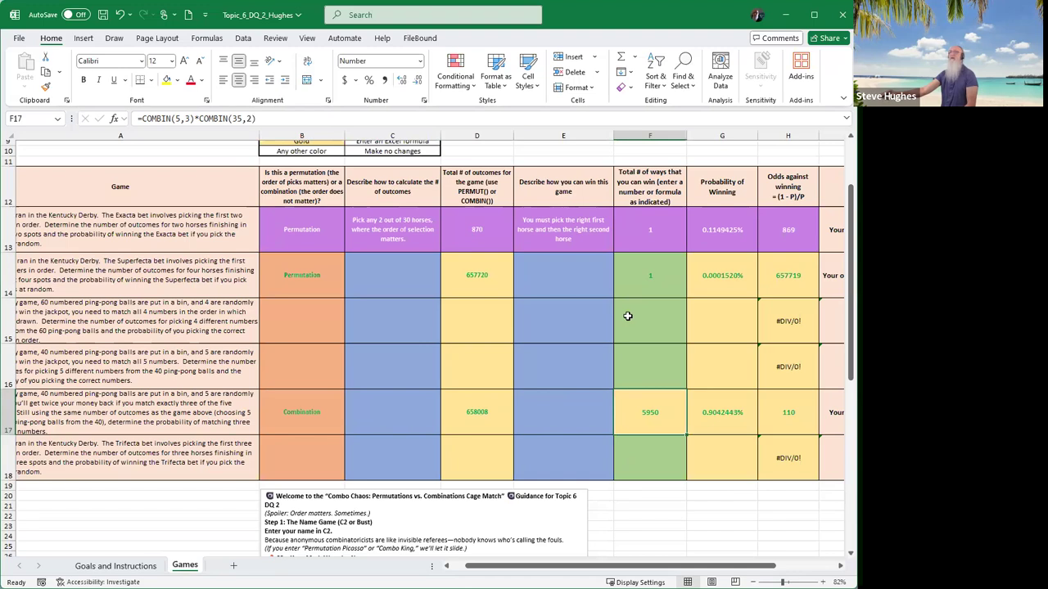
mouse_move(626, 307)
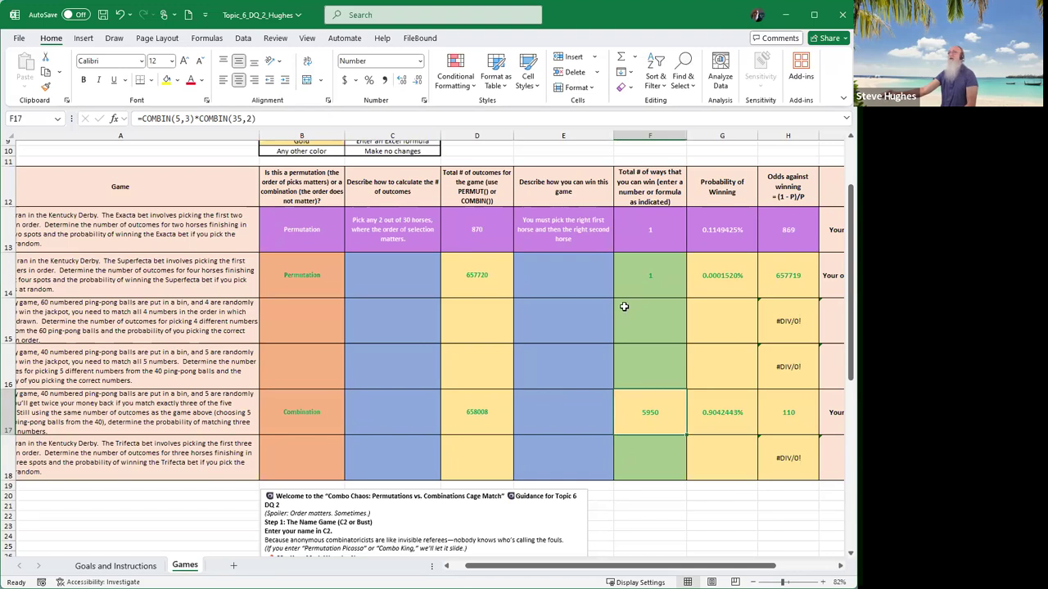
mouse_move(442, 392)
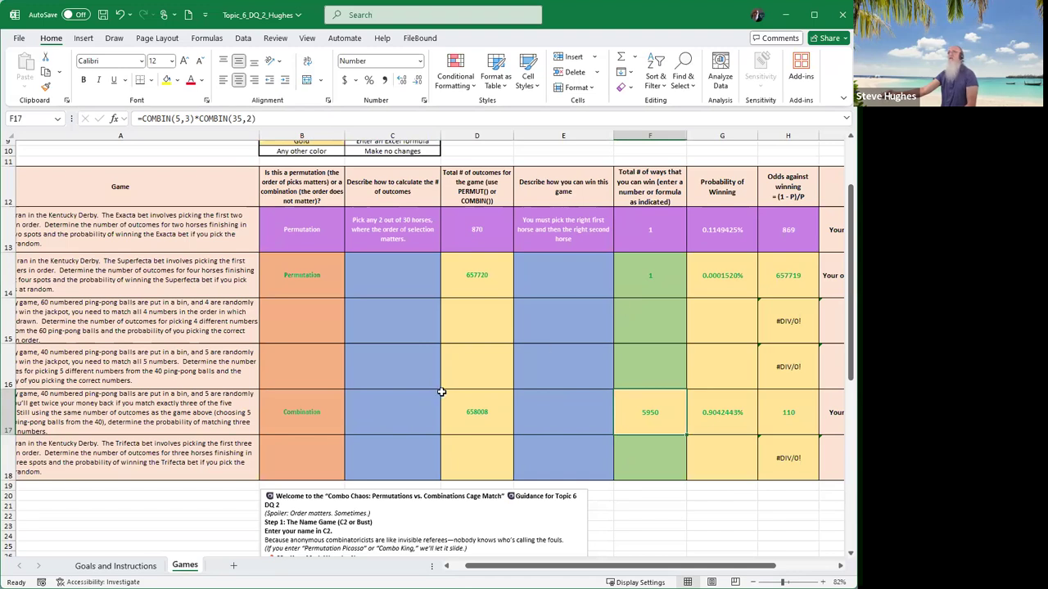
mouse_move(541, 306)
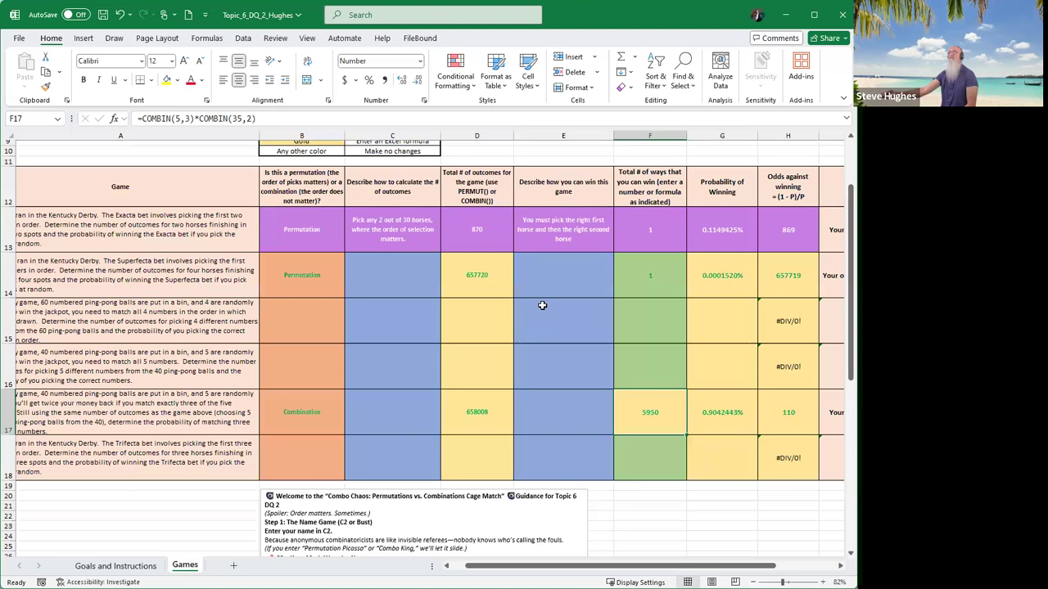